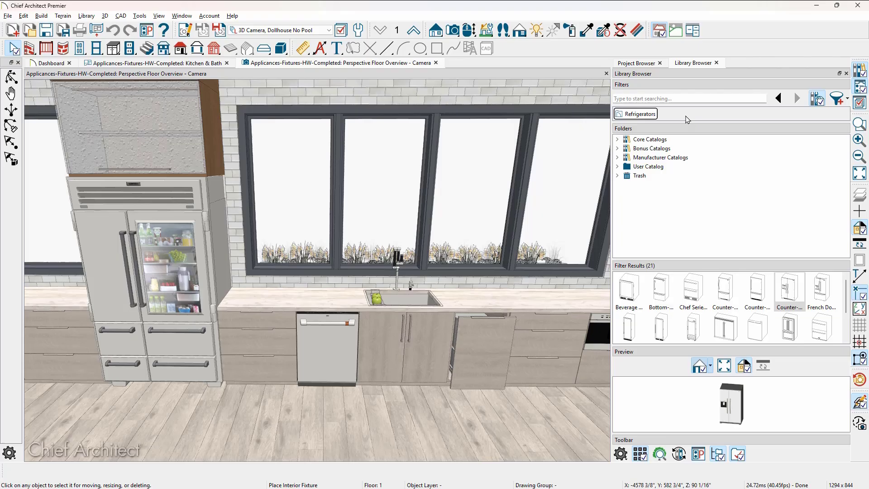
{"action": "mouse_move", "coordinate": [687, 142]}
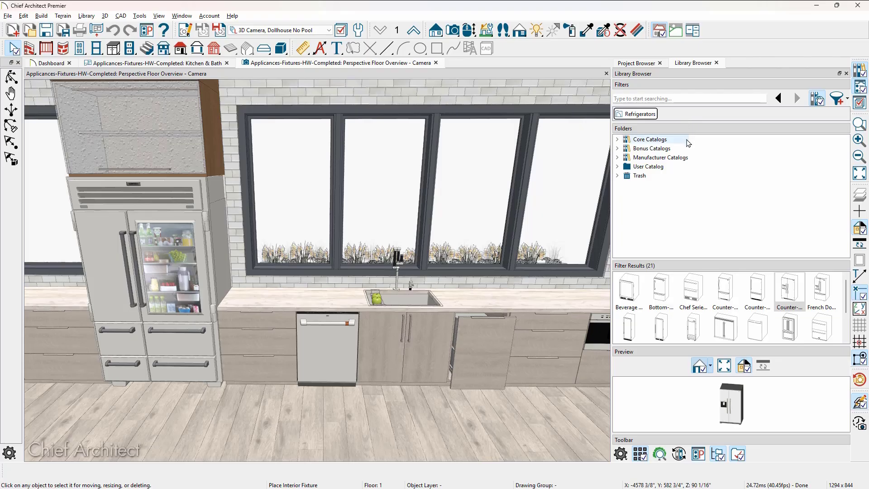
{"action": "mouse_move", "coordinate": [691, 160]}
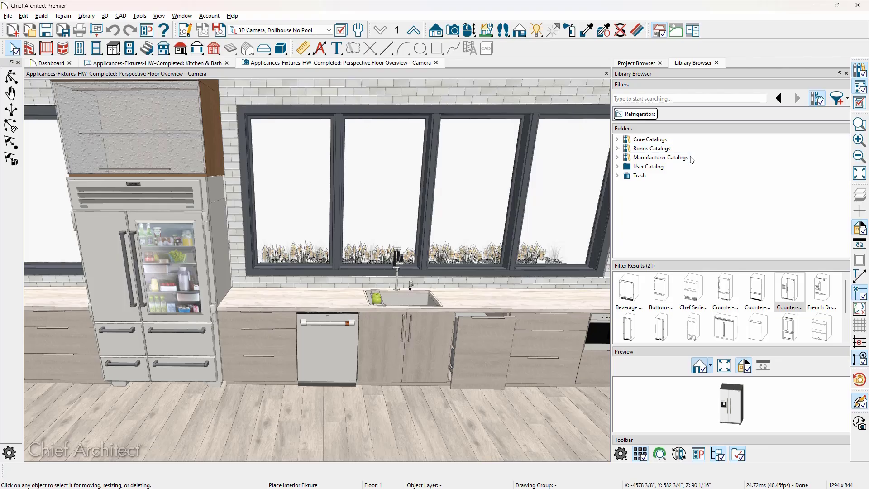
{"action": "mouse_move", "coordinate": [692, 160]}
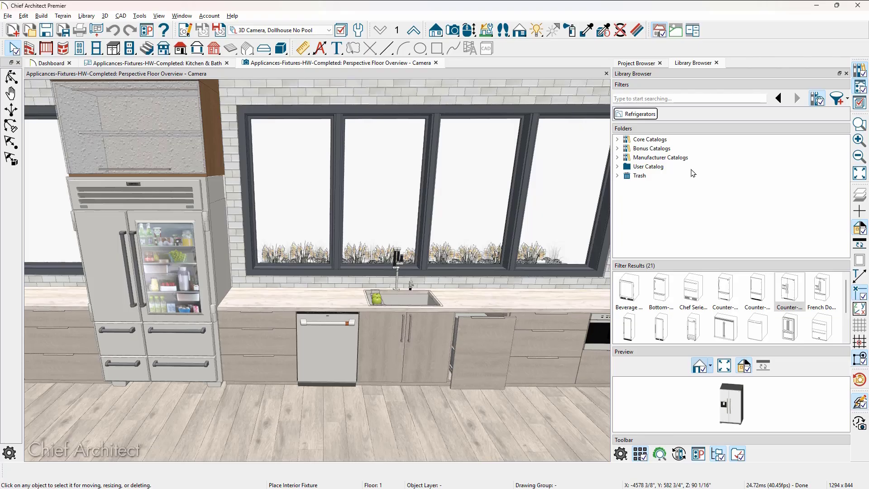
Pick the Counter-depth Side-by-Side Refrigerator from Core Catalogs > Appliances > Refrigerators
{"action": "left_click", "coordinate": [616, 140]}
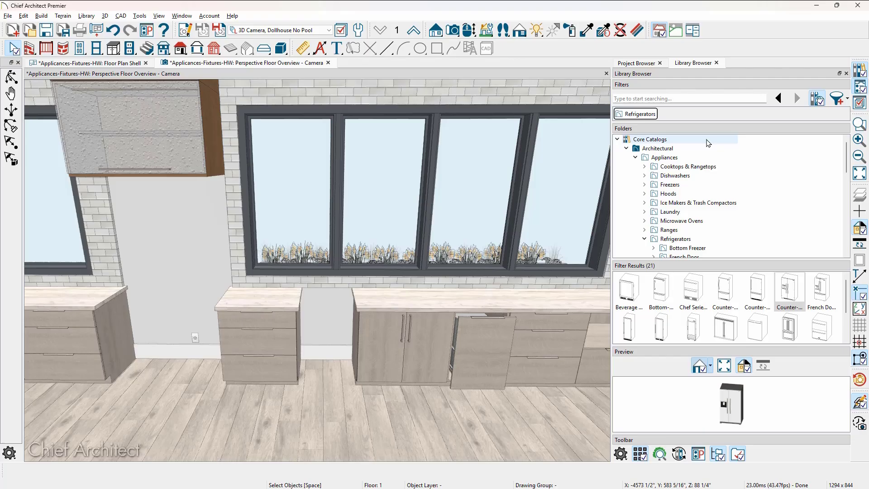
{"action": "mouse_move", "coordinate": [707, 147]}
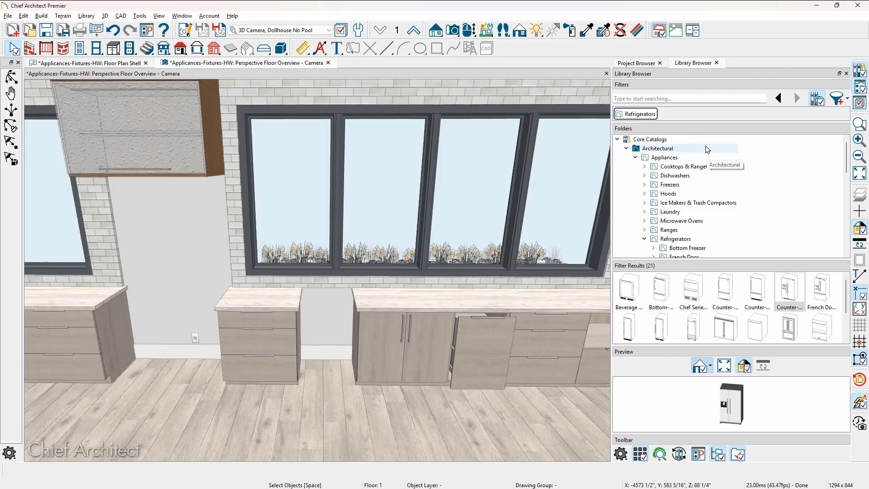
{"action": "mouse_move", "coordinate": [714, 228]}
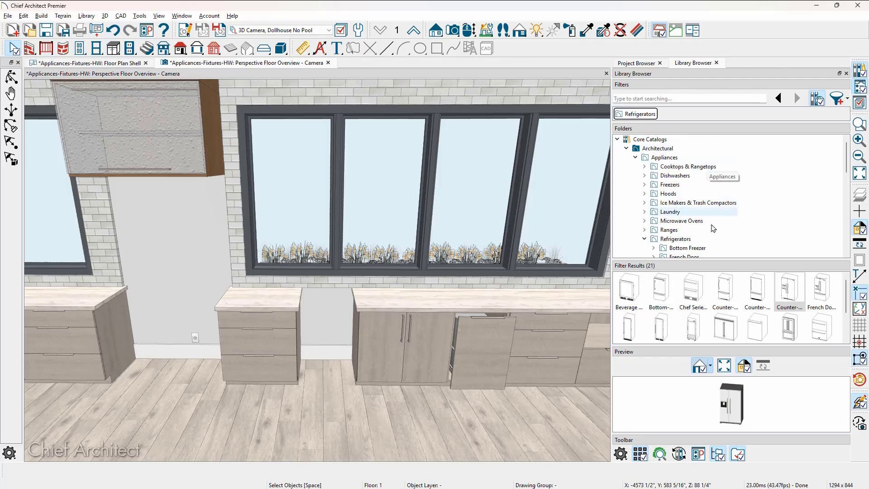
{"action": "mouse_move", "coordinate": [788, 291]}
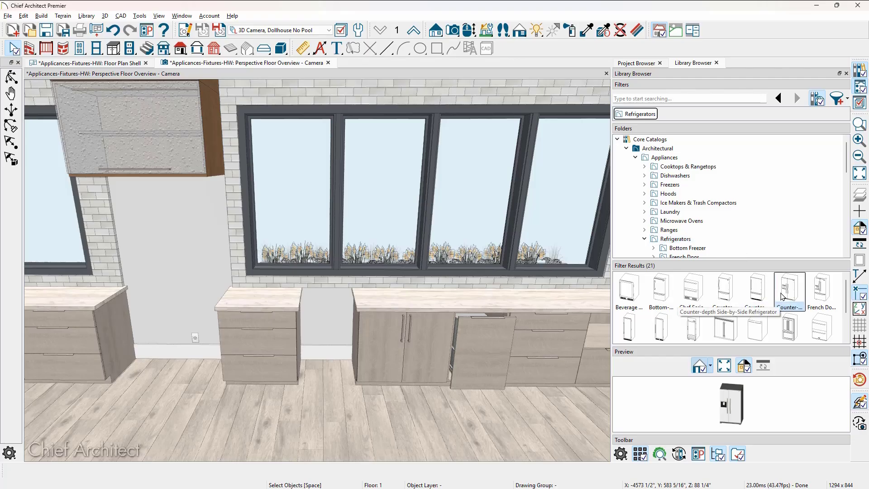
{"action": "left_click", "coordinate": [788, 288]}
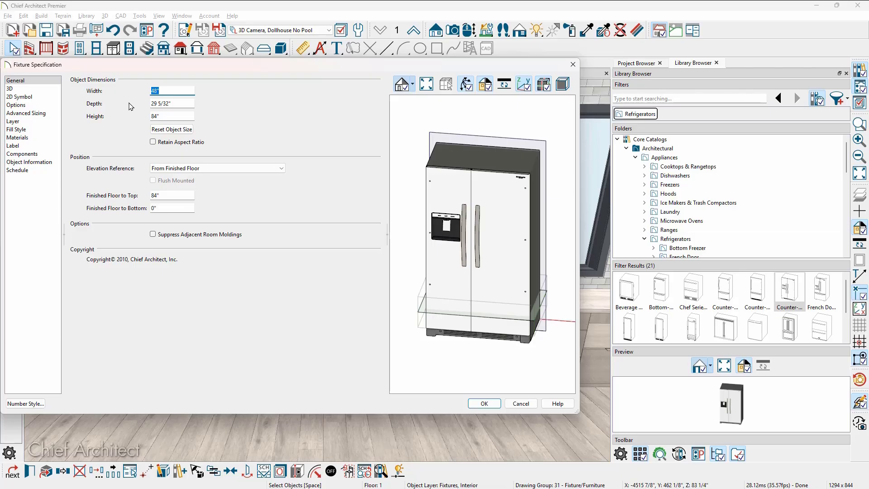
{"action": "mouse_move", "coordinate": [129, 109]}
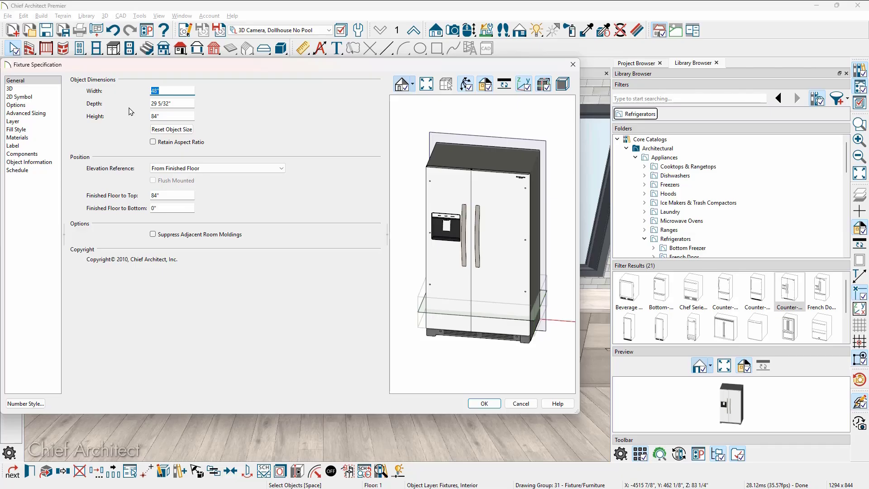
Accept the refrigerator settings, delete it, and search the library for PRO4850G
{"action": "left_click", "coordinate": [482, 403]}
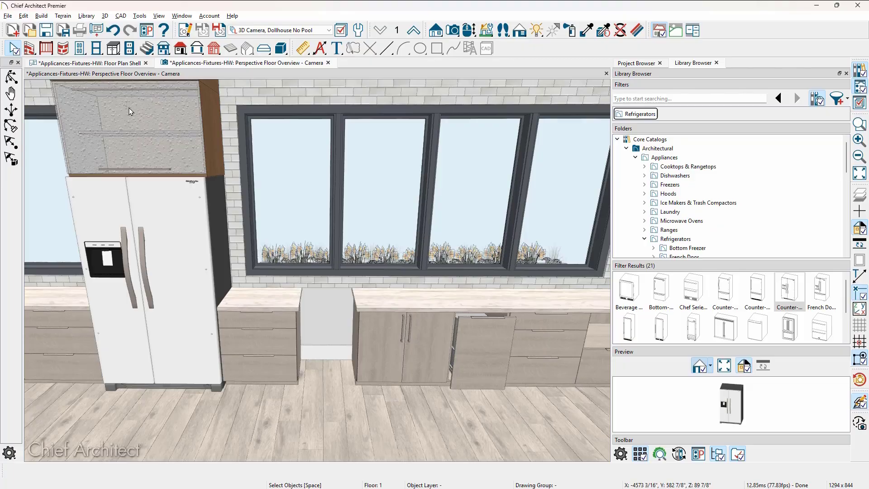
{"action": "mouse_move", "coordinate": [151, 224]}
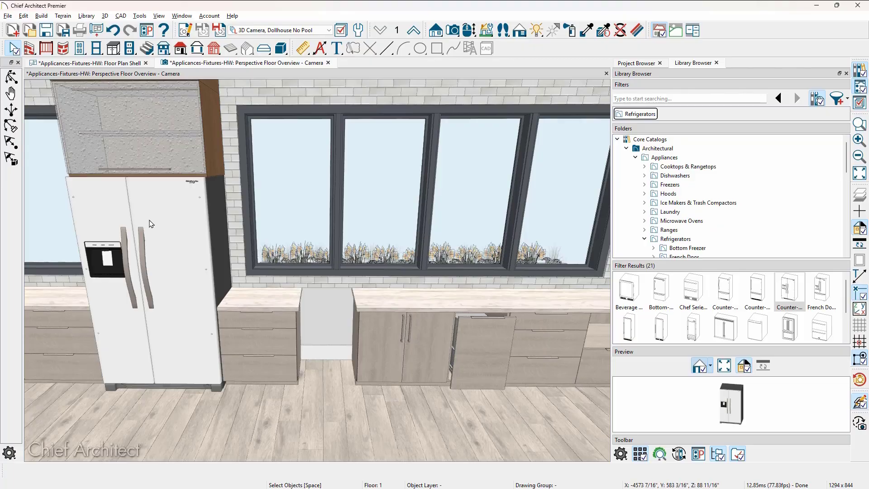
{"action": "left_click", "coordinate": [149, 222]}
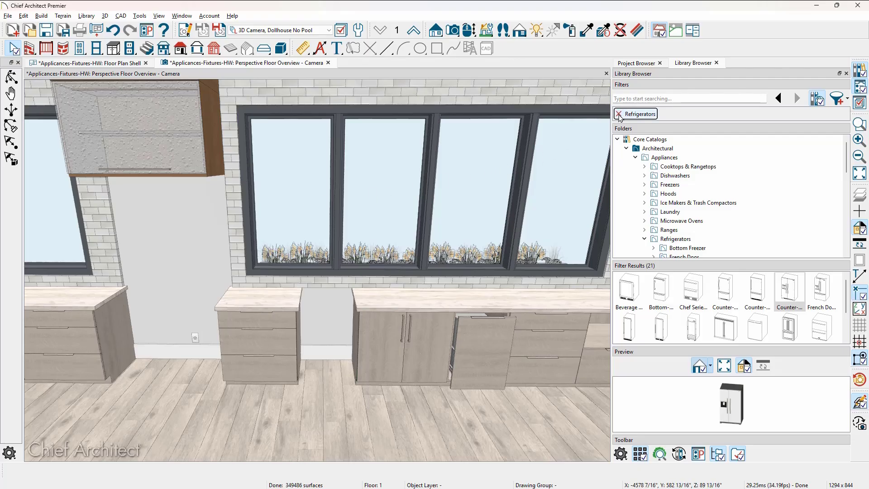
{"action": "left_click", "coordinate": [617, 114]}
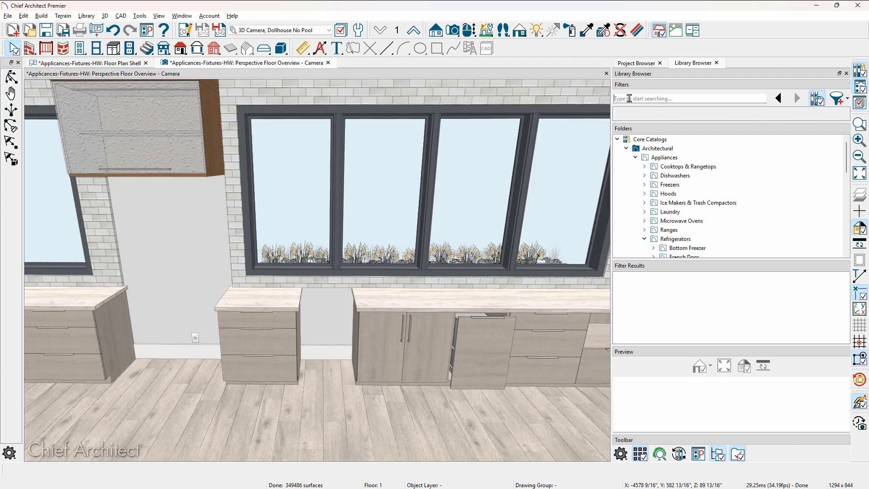
{"action": "type", "text": "PRO4850G"}
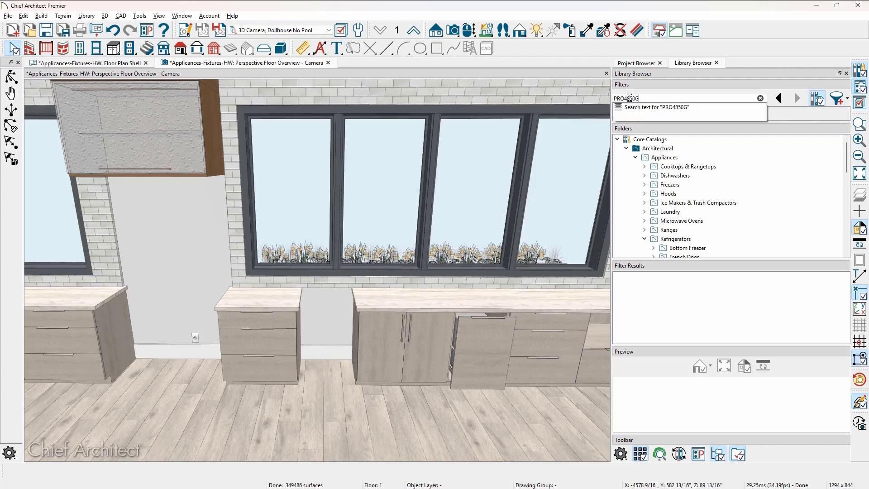
{"action": "left_click", "coordinate": [654, 107]}
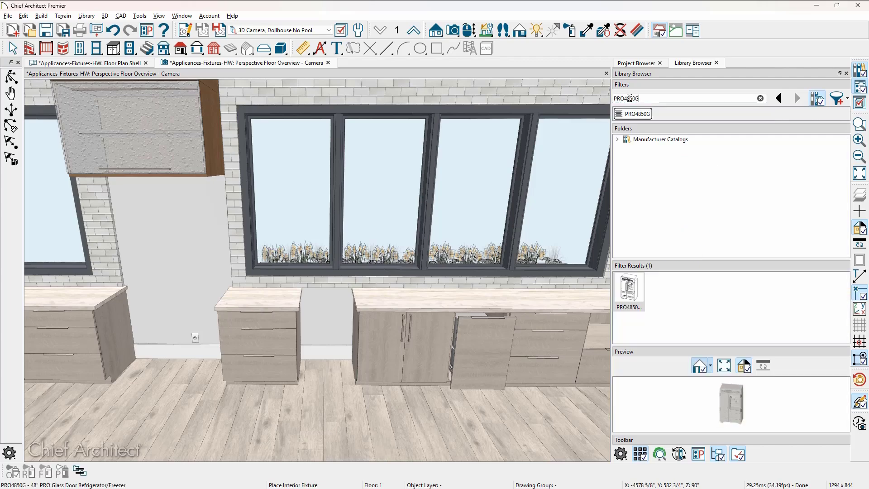
Place the Sub-Zero PRO4850G 48-inch glass door refrigerator in the tall opening
{"action": "left_click", "coordinate": [616, 139]}
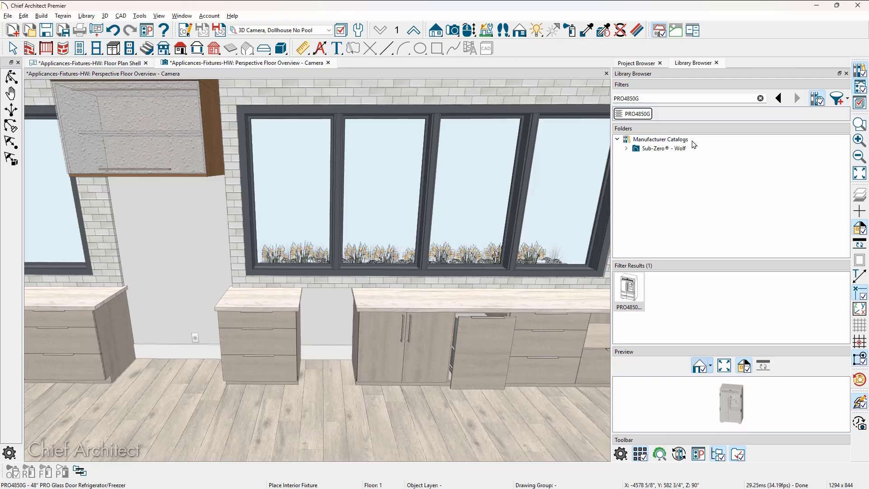
{"action": "left_click", "coordinate": [627, 147]}
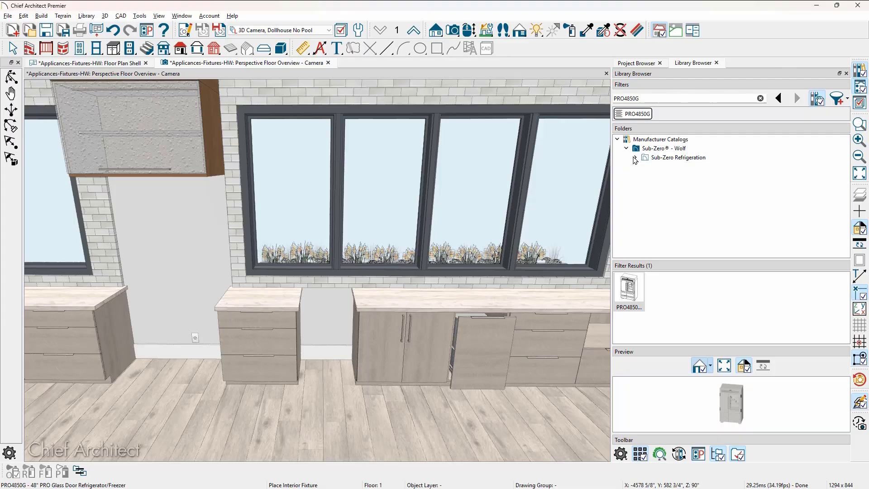
{"action": "left_click", "coordinate": [635, 158]}
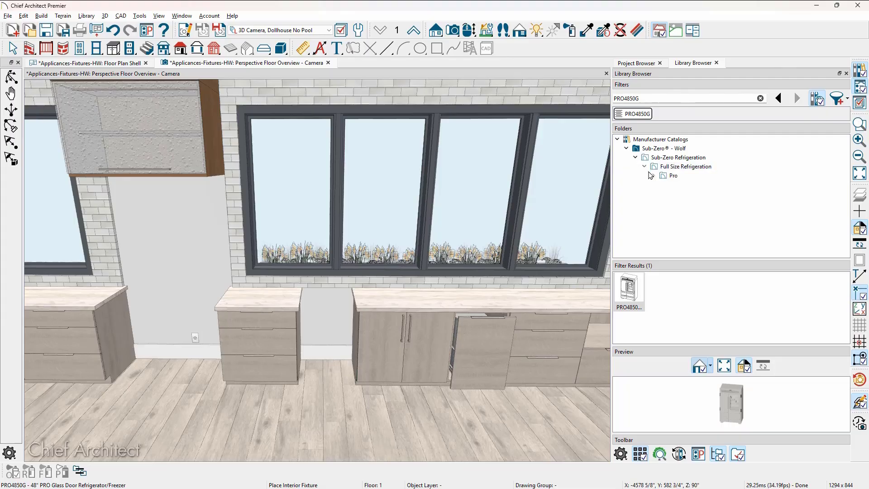
{"action": "left_click", "coordinate": [674, 174]}
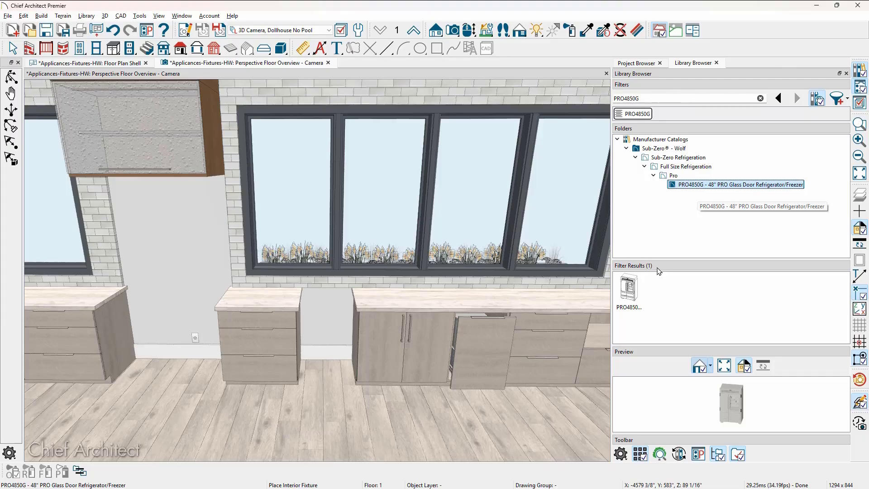
{"action": "left_click", "coordinate": [628, 289]}
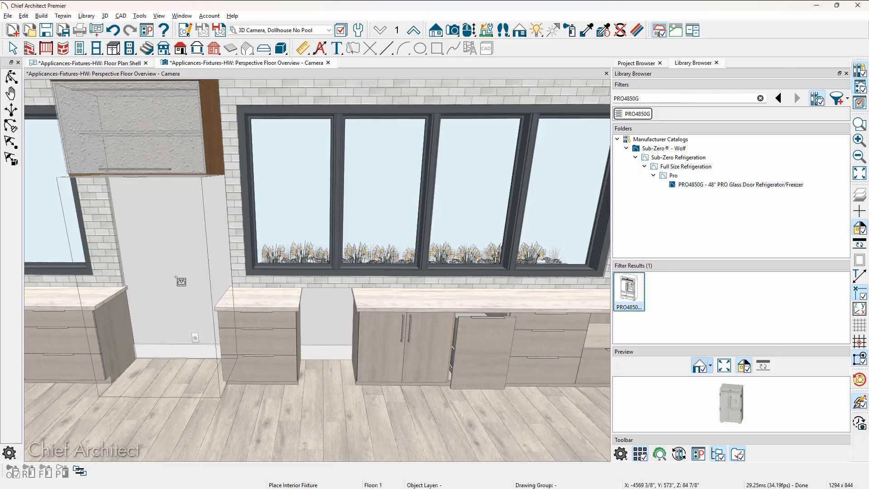
{"action": "left_click", "coordinate": [181, 281]}
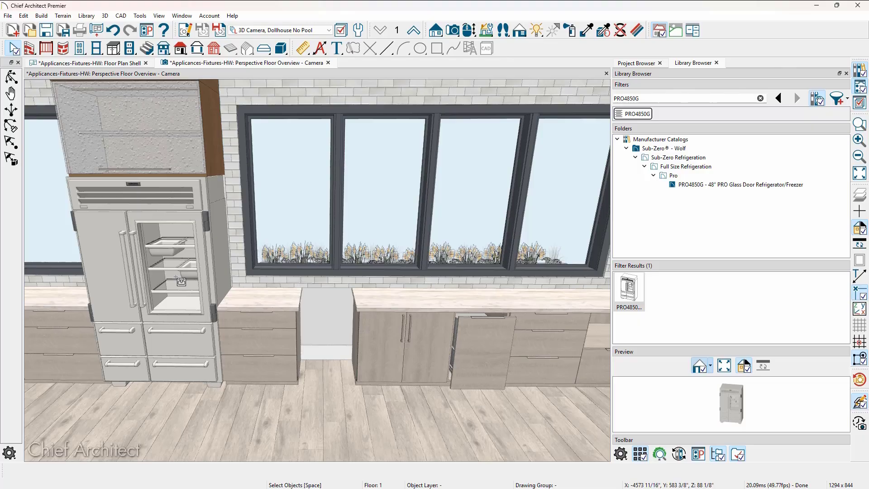
{"action": "mouse_move", "coordinate": [304, 334]}
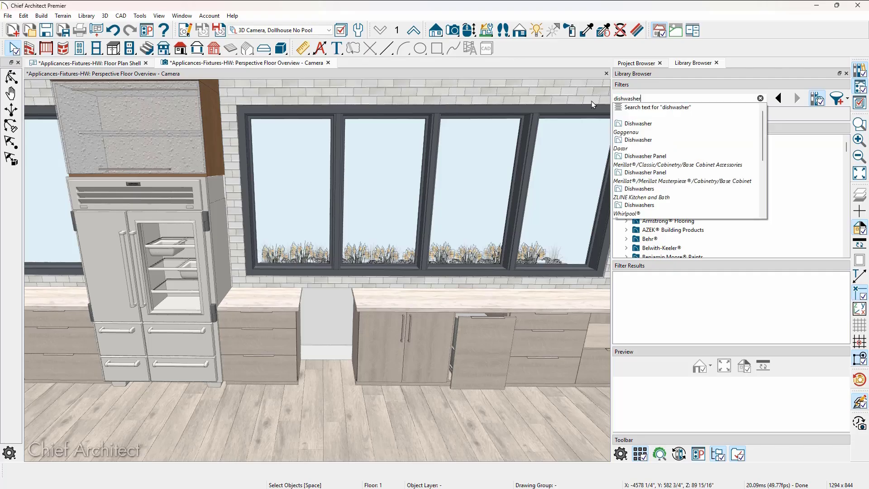
Place the GE Café CDT800P2NS1 dishwasher into the base cabinet gap under the windows
{"action": "left_click", "coordinate": [639, 114]}
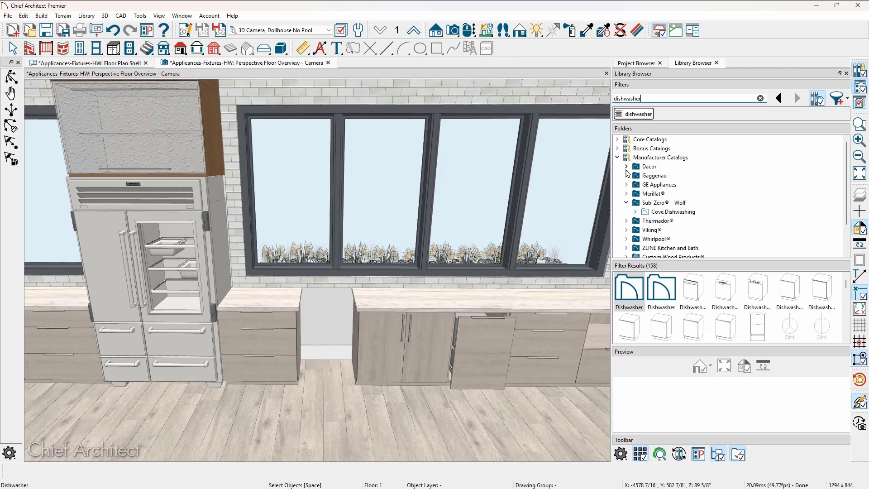
{"action": "left_click", "coordinate": [627, 184]}
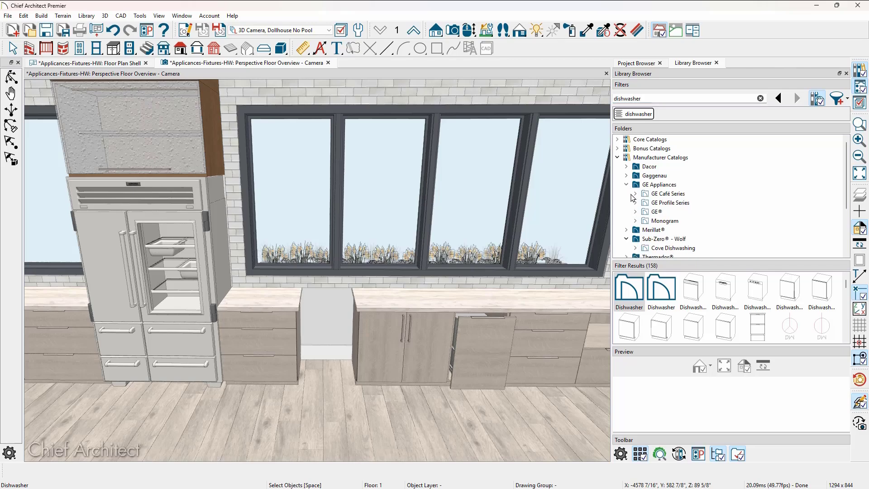
{"action": "left_click", "coordinate": [635, 193]}
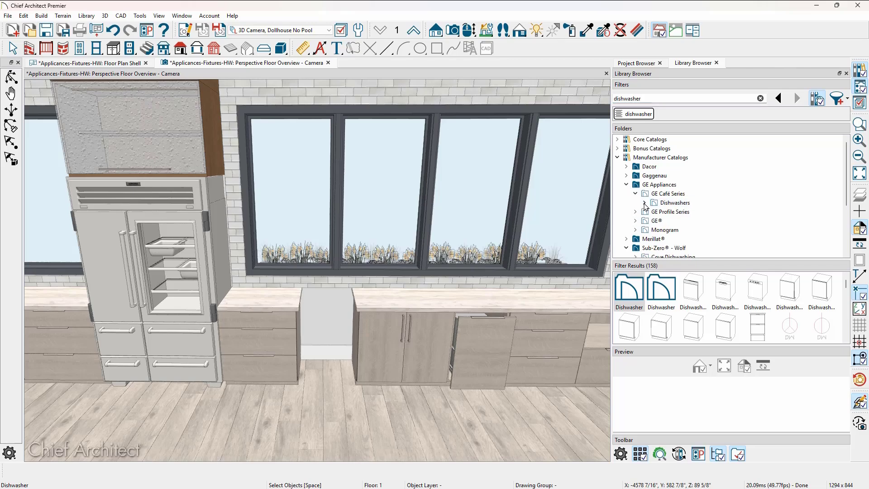
{"action": "left_click", "coordinate": [635, 202]}
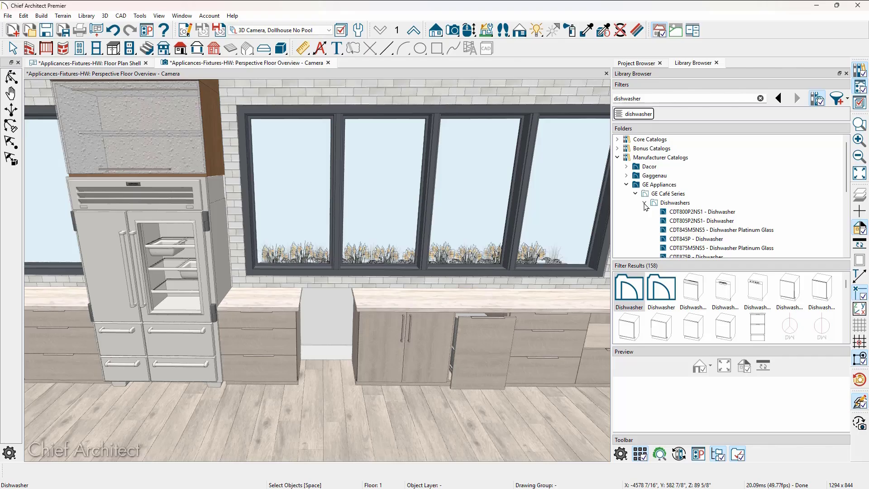
{"action": "left_click", "coordinate": [715, 212]}
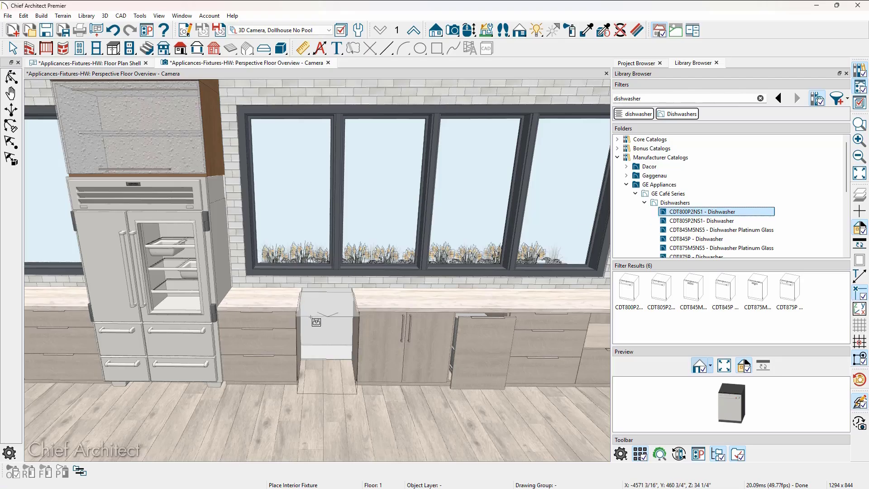
{"action": "left_click", "coordinate": [324, 324]}
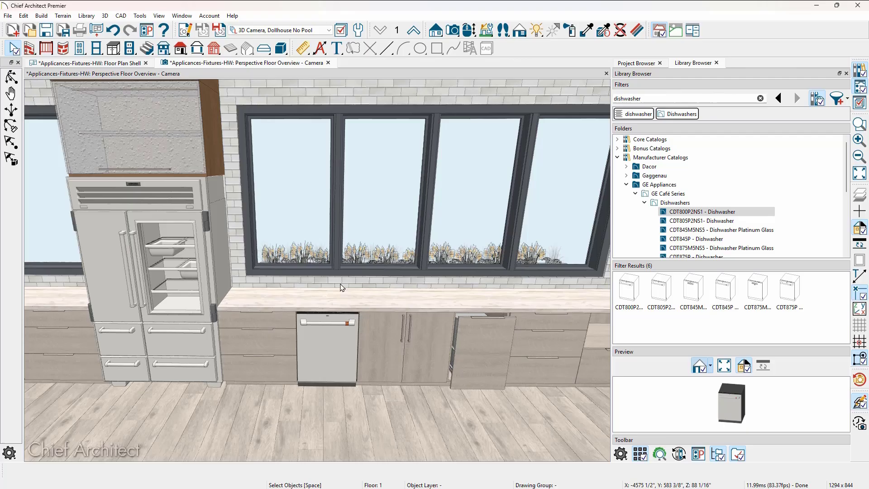
{"action": "mouse_move", "coordinate": [353, 337]}
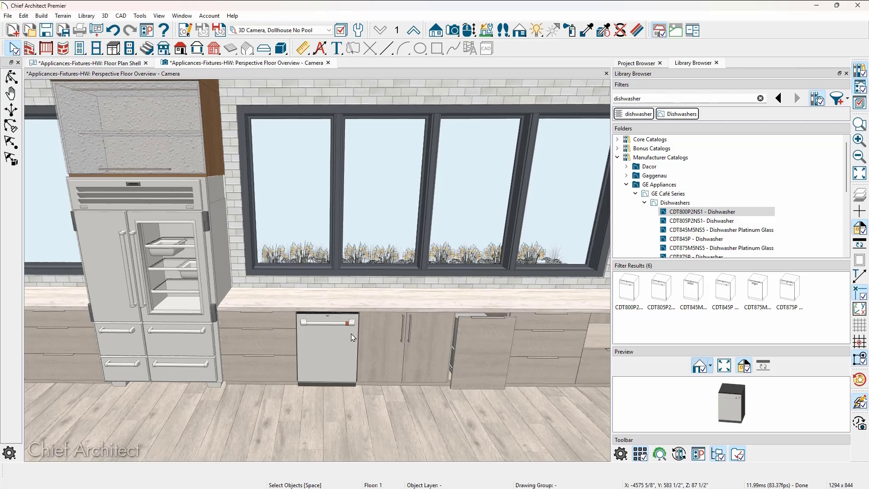
{"action": "mouse_move", "coordinate": [366, 335]}
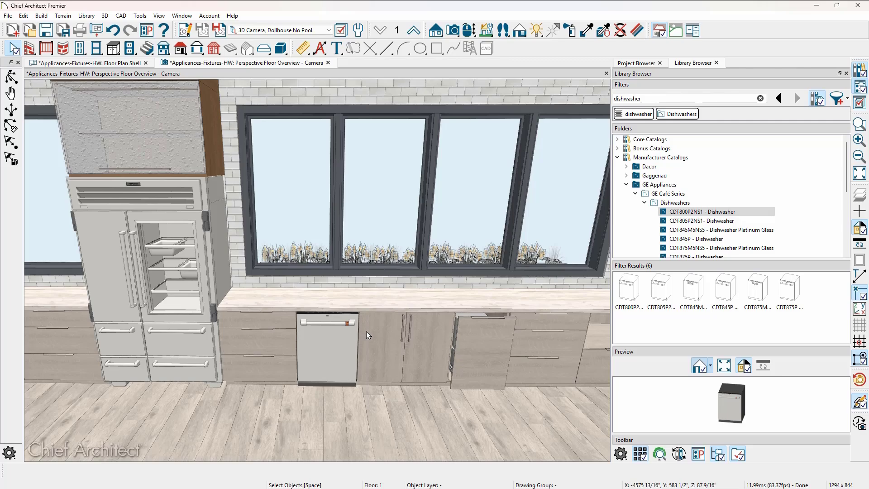
{"action": "mouse_move", "coordinate": [418, 331]}
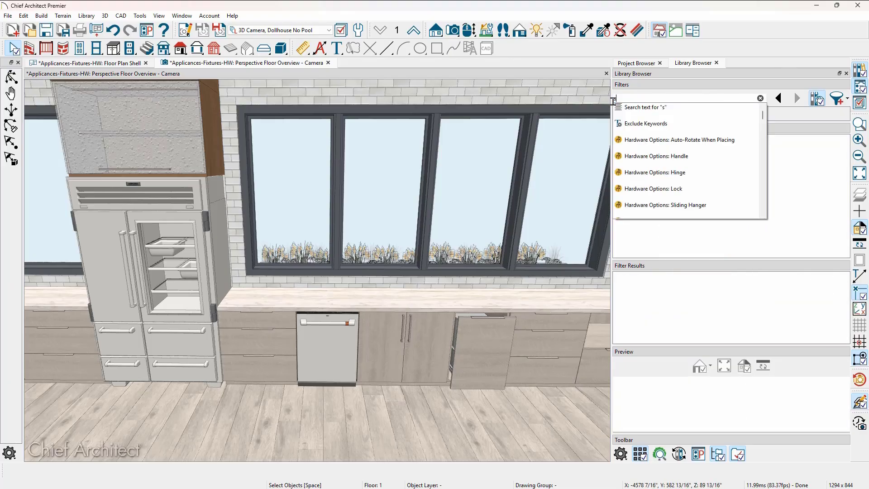
Search 'strive' and choose a Kohler Strive undermount kitchen sink for placing
{"action": "type", "text": "strive"}
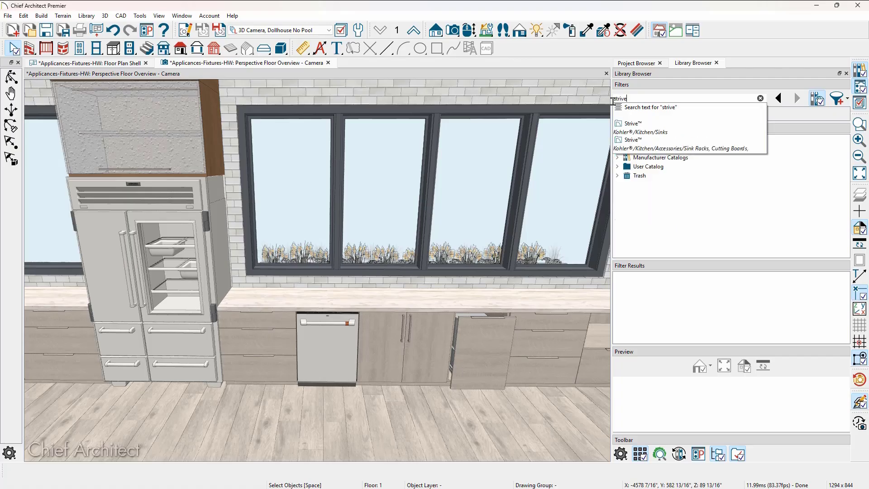
{"action": "left_click", "coordinate": [629, 114]}
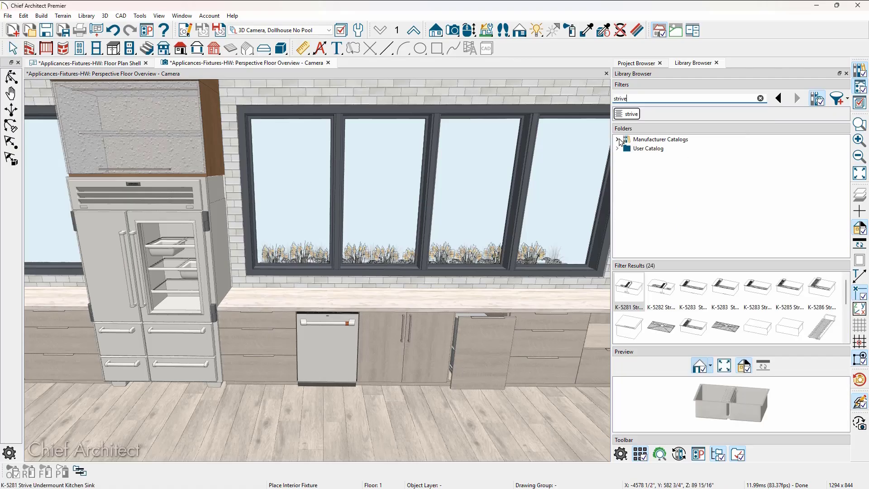
{"action": "left_click", "coordinate": [617, 139]}
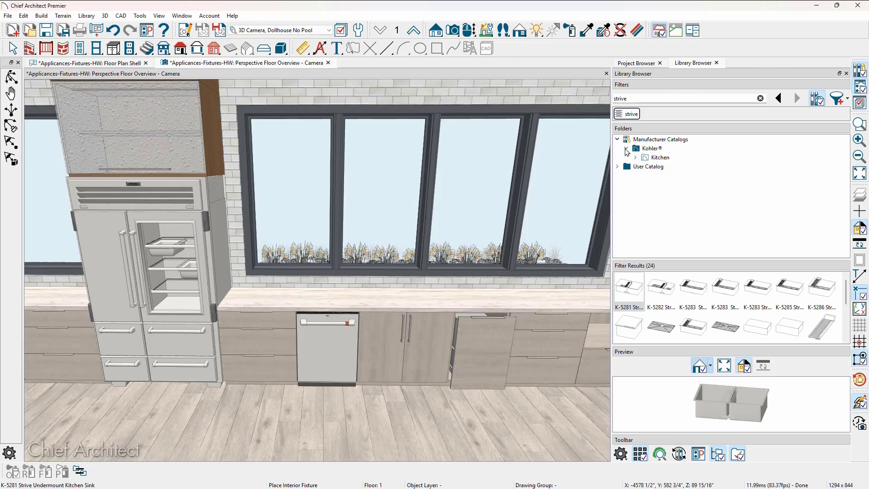
{"action": "left_click", "coordinate": [636, 156]}
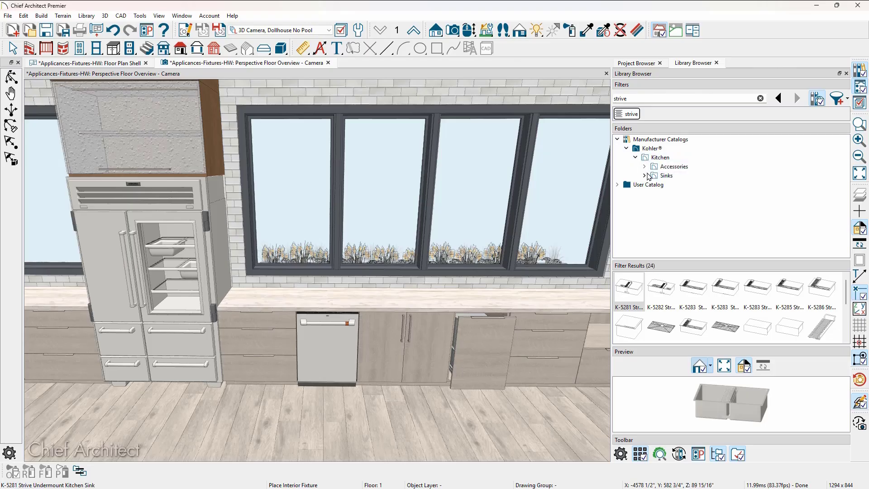
{"action": "left_click", "coordinate": [643, 175]}
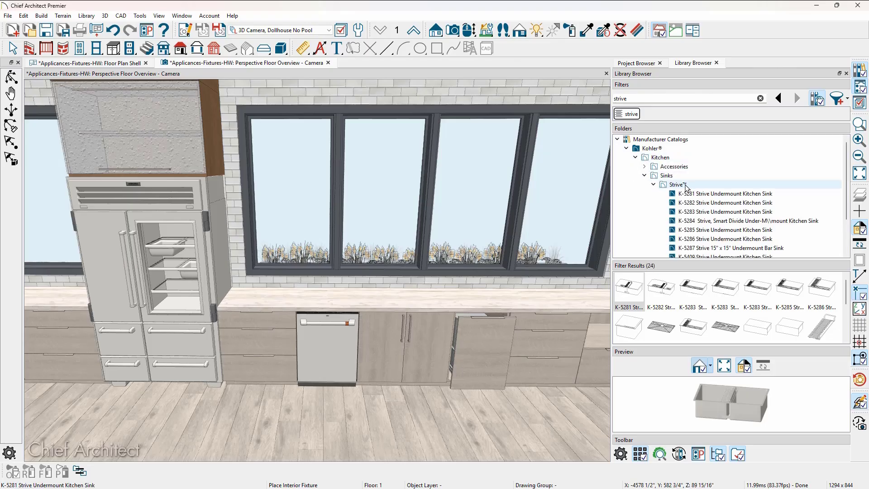
{"action": "left_click", "coordinate": [675, 183]}
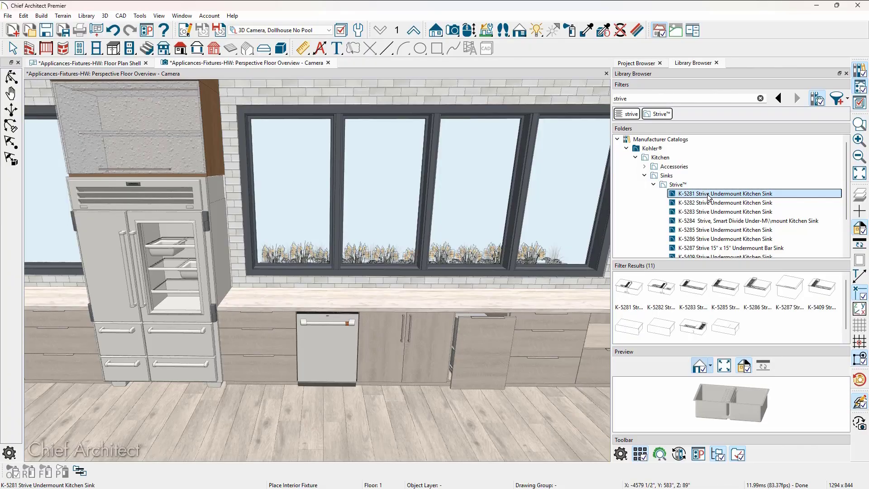
{"action": "left_click", "coordinate": [692, 287]}
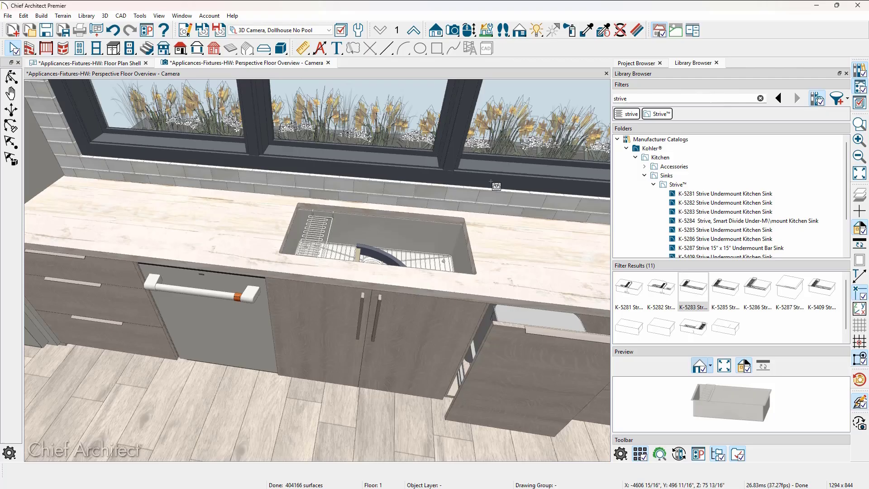
{"action": "mouse_move", "coordinate": [459, 238]}
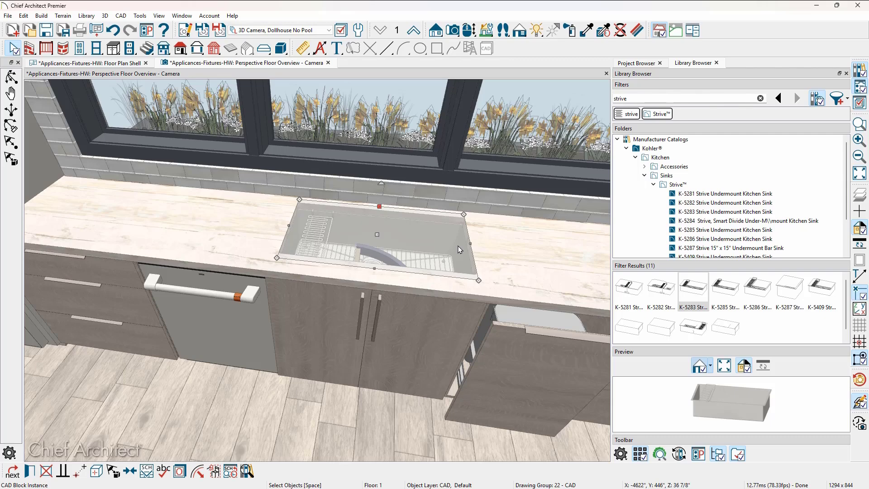
{"action": "mouse_move", "coordinate": [372, 248]}
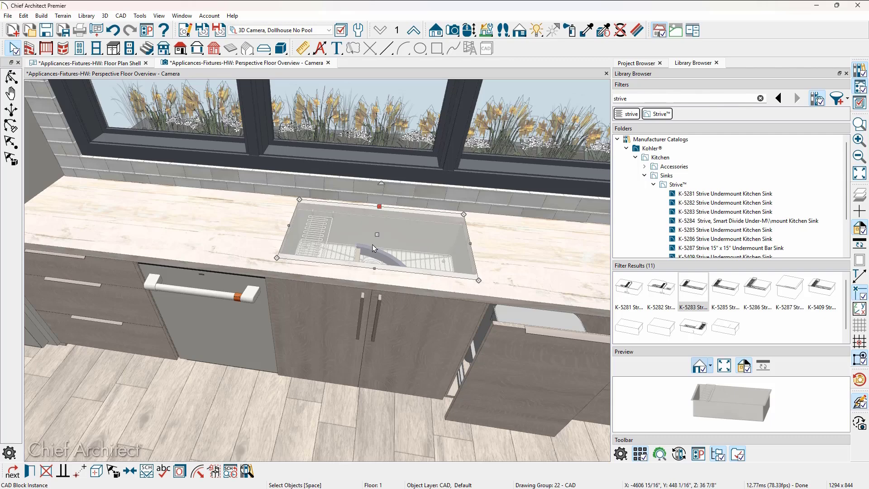
{"action": "mouse_move", "coordinate": [378, 234]}
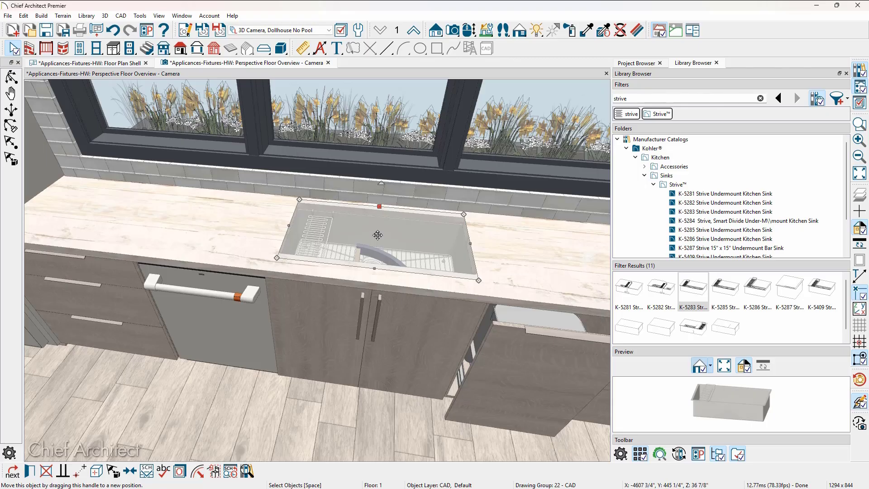
{"action": "mouse_move", "coordinate": [379, 239]}
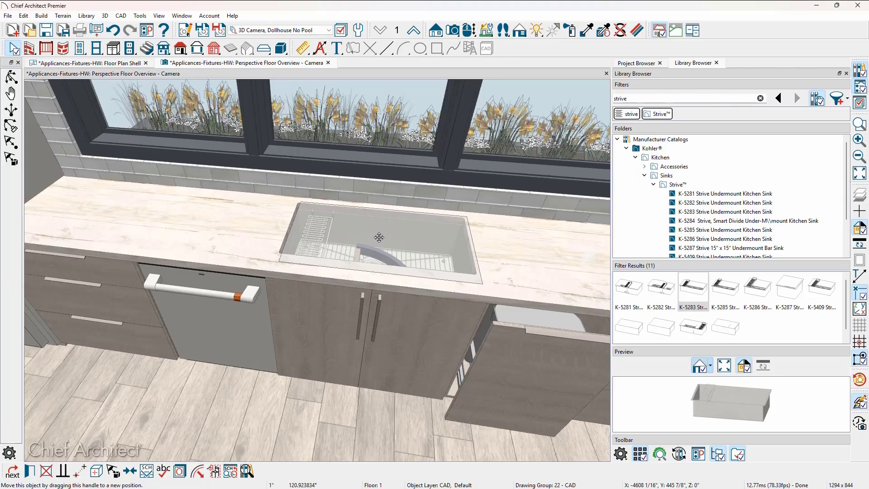
Start moving the sink so coordinate entry shows a 2 3/16 distance at 90 degrees
{"action": "left_click", "coordinate": [379, 238]}
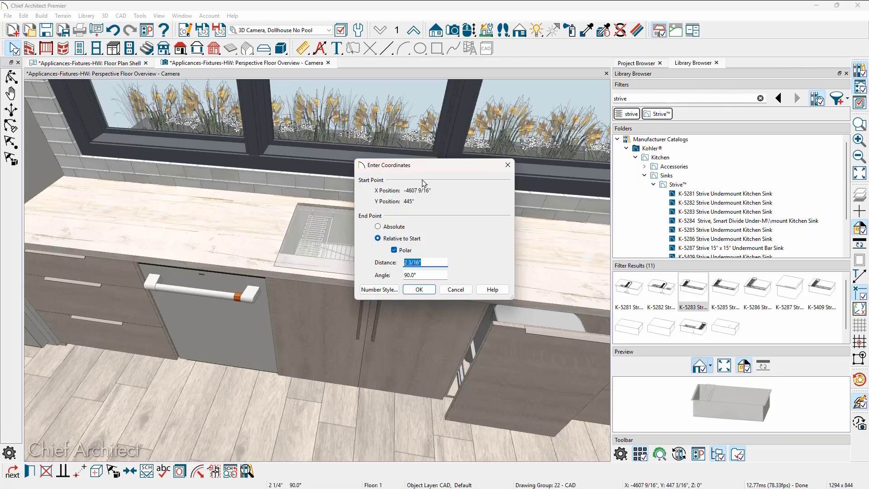
Confirm the sink's move offset in the Enter Coordinates dialog
{"action": "left_click_drag", "start_coordinate": [388, 165], "coordinate": [514, 174]}
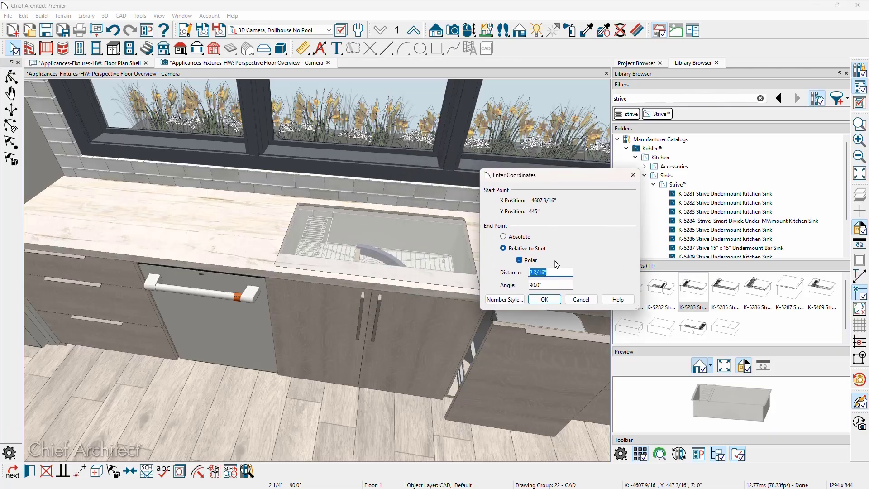
{"action": "mouse_move", "coordinate": [500, 290]}
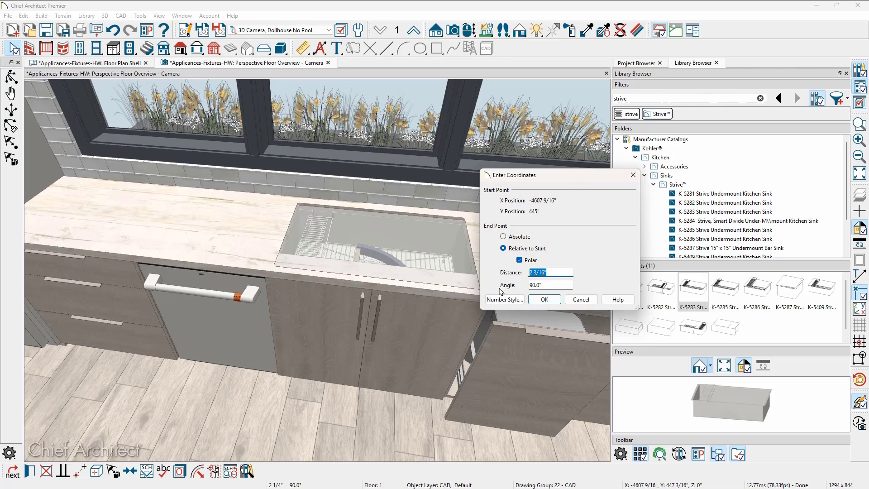
{"action": "mouse_move", "coordinate": [523, 281]}
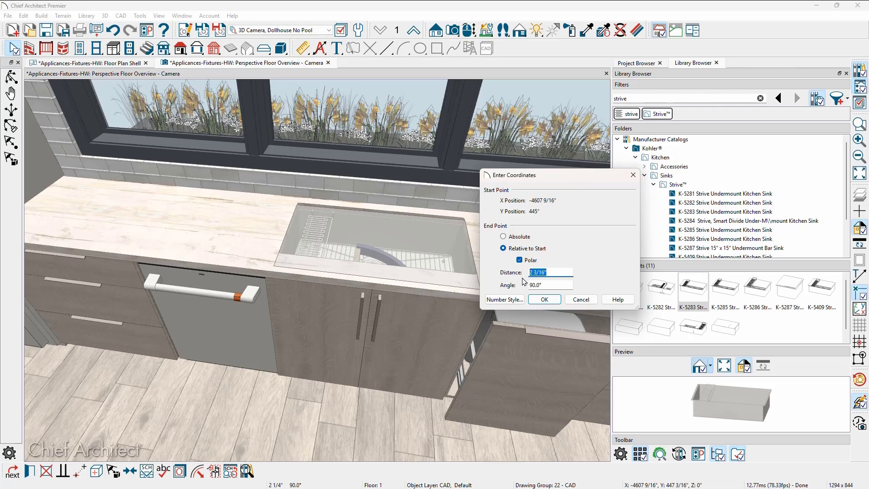
{"action": "left_click", "coordinate": [543, 300]}
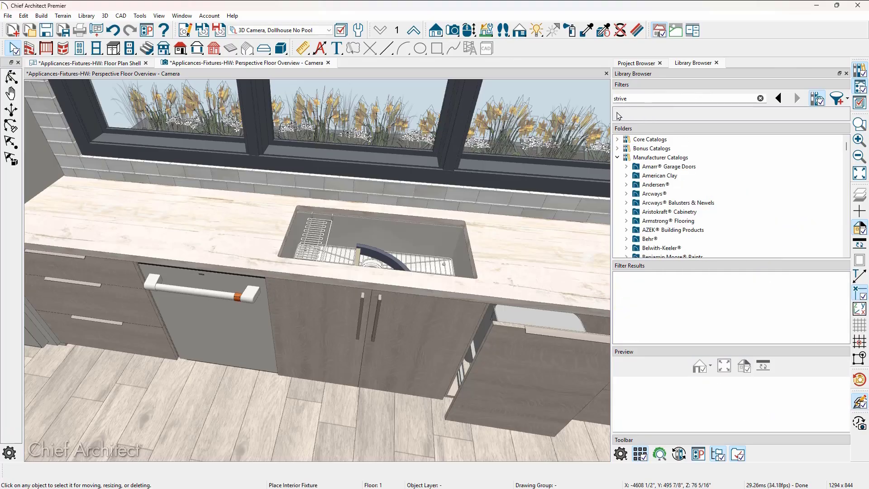
Choose the Carbon Fiber Faucet Folded Up from the User Catalog and show the floor plan
{"action": "triple_click", "coordinate": [687, 97]}
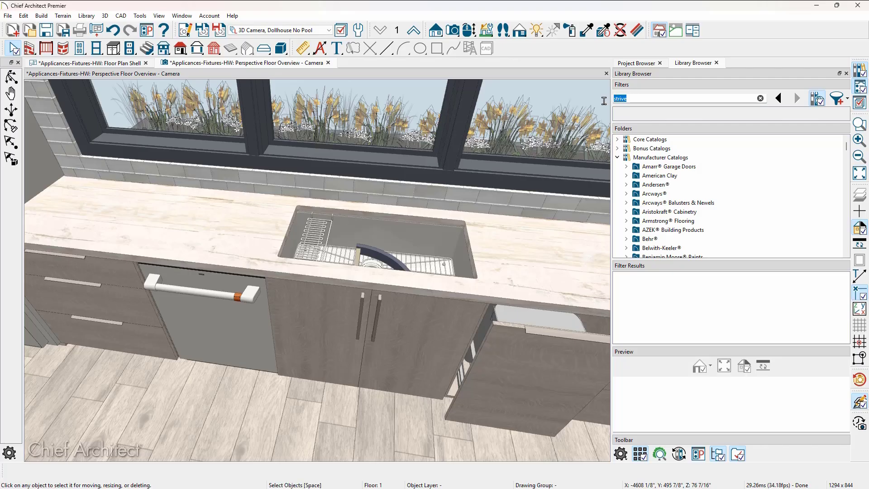
{"action": "type", "text": "Faucet Folded Up"}
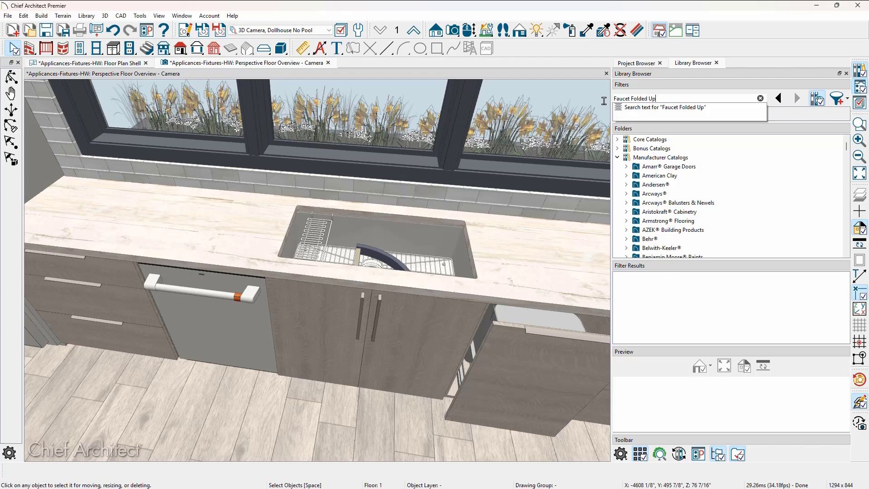
{"action": "left_click", "coordinate": [663, 107]}
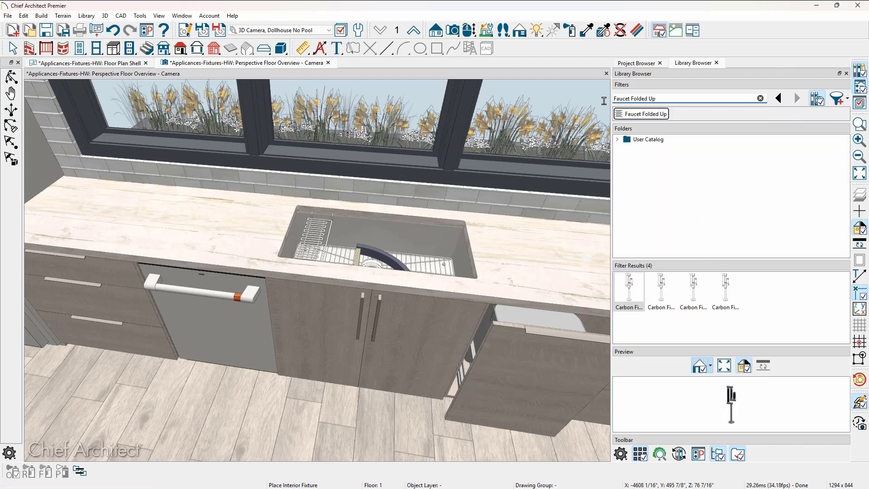
{"action": "left_click", "coordinate": [617, 139]}
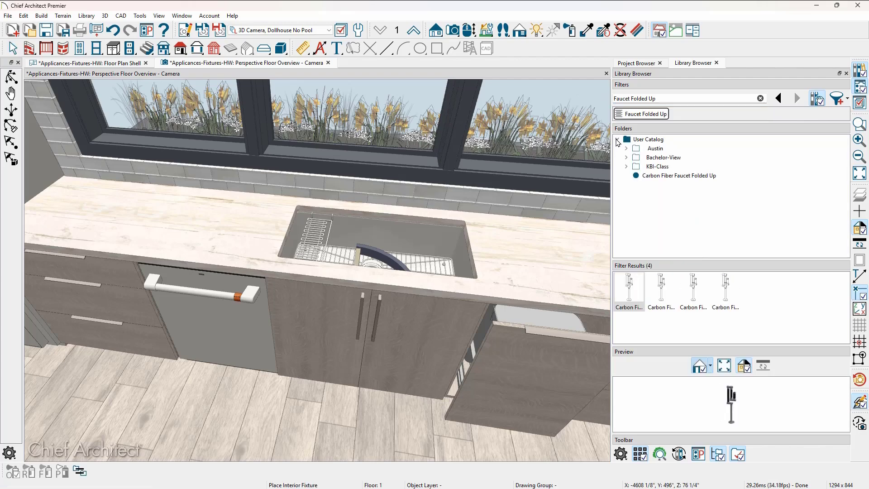
{"action": "left_click", "coordinate": [678, 175]}
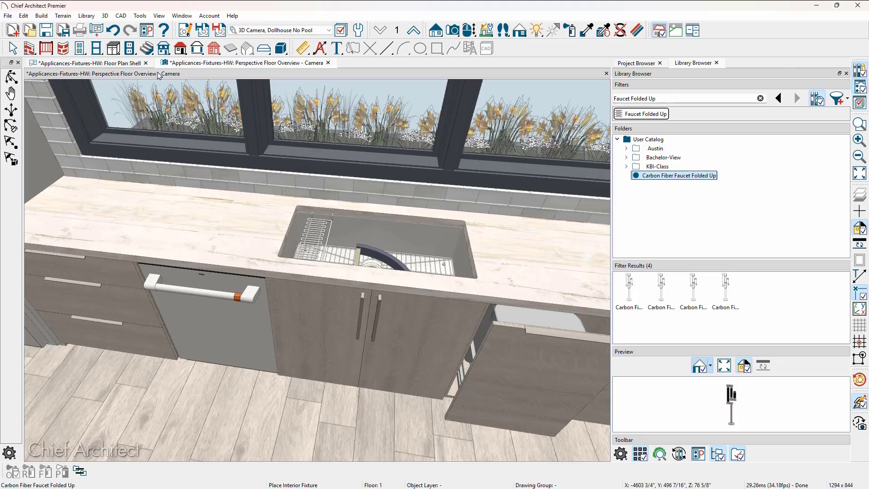
{"action": "left_click", "coordinate": [89, 62]}
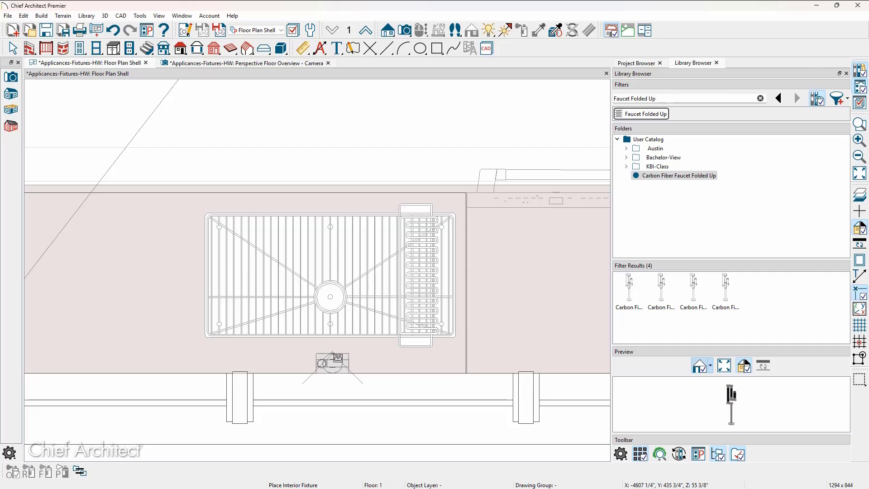
Place the folded-up faucet beside the sink and center it on the sink
{"action": "left_click", "coordinate": [332, 363]}
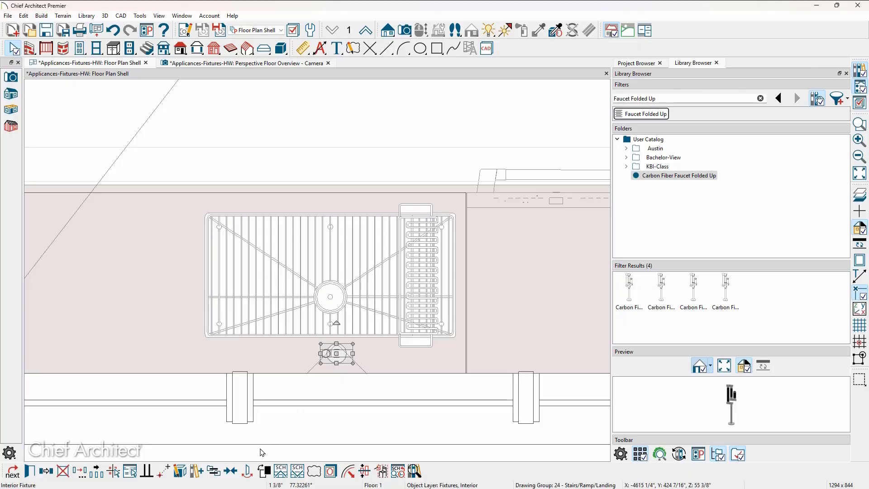
{"action": "left_click", "coordinate": [233, 470]}
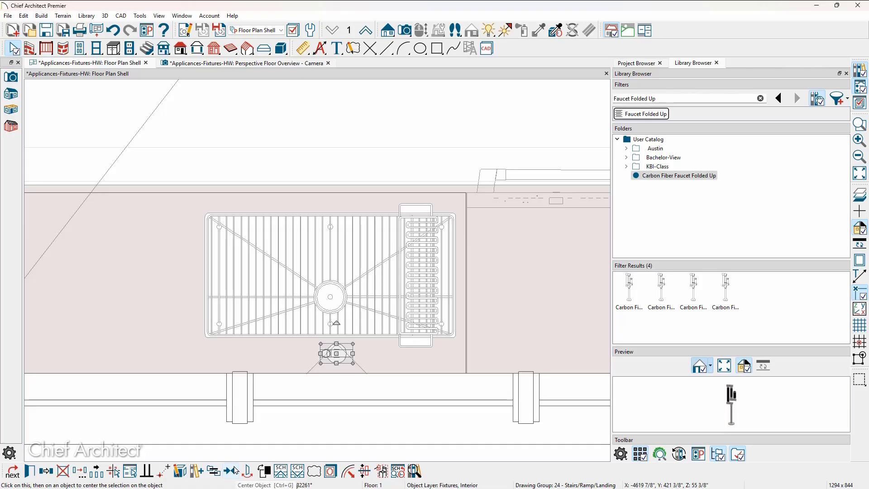
{"action": "left_click", "coordinate": [313, 276]}
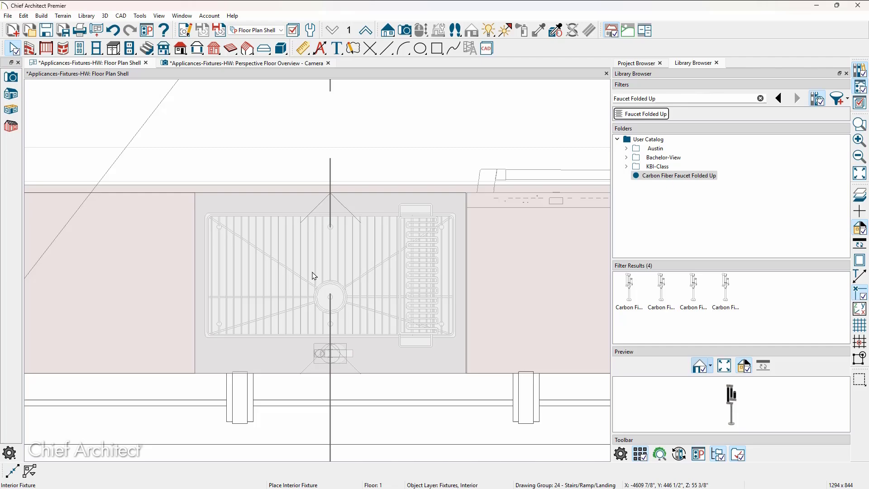
{"action": "left_click", "coordinate": [331, 353]}
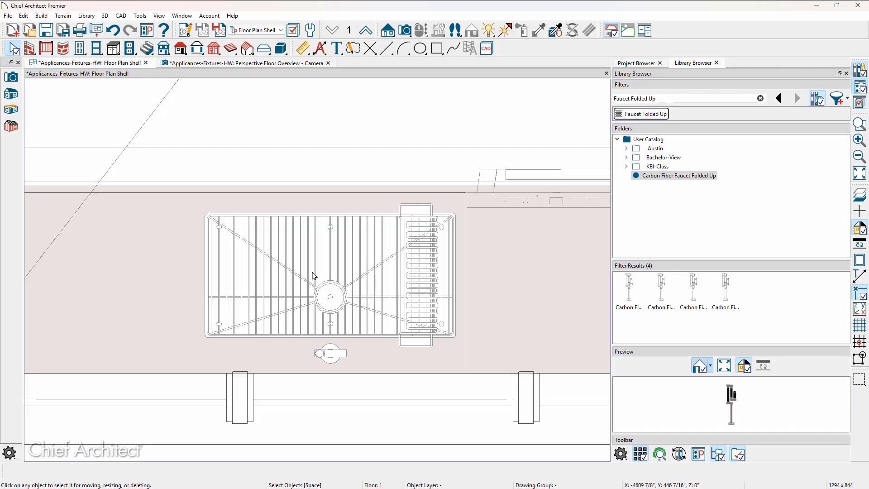
{"action": "mouse_move", "coordinate": [284, 133]}
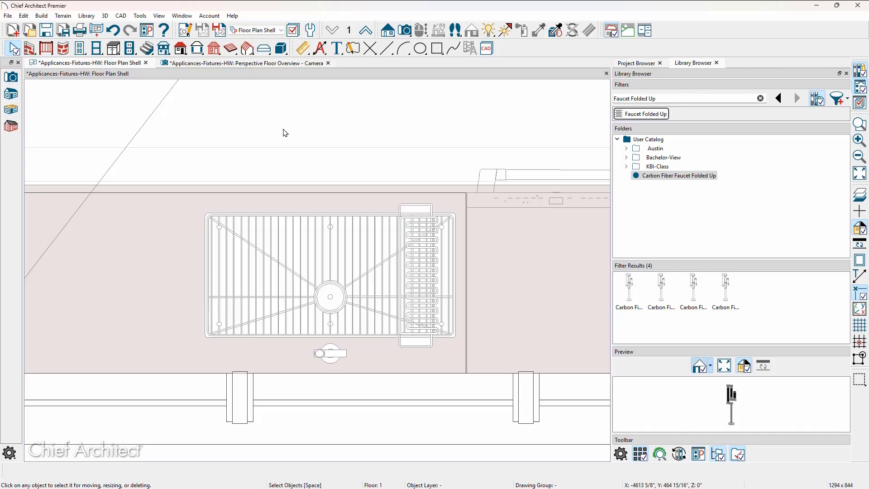
{"action": "mouse_move", "coordinate": [274, 69]}
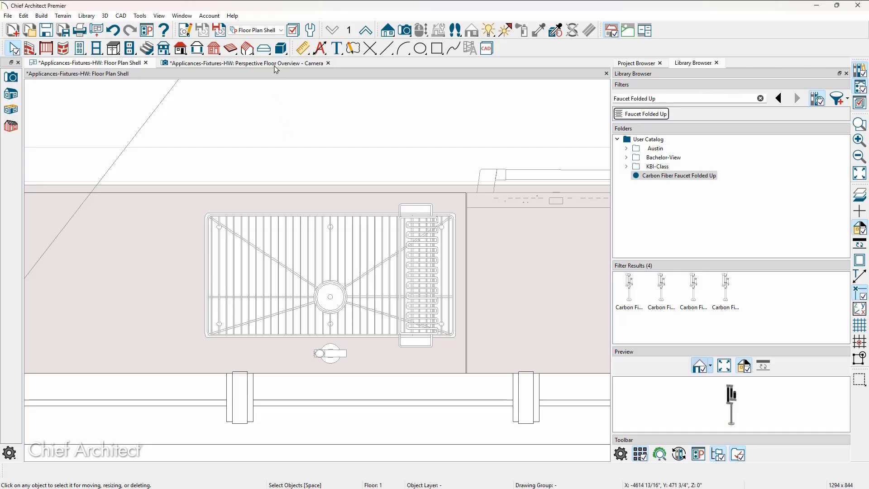
{"action": "left_click", "coordinate": [245, 63]}
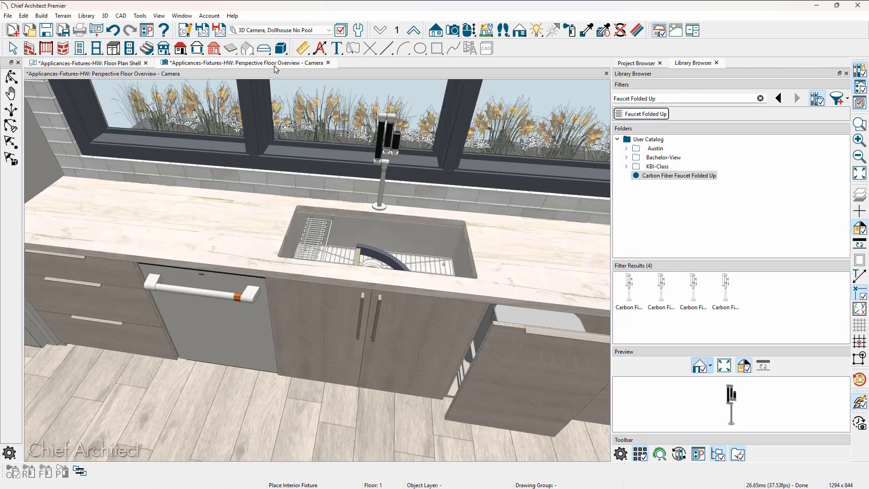
{"action": "mouse_move", "coordinate": [315, 100]}
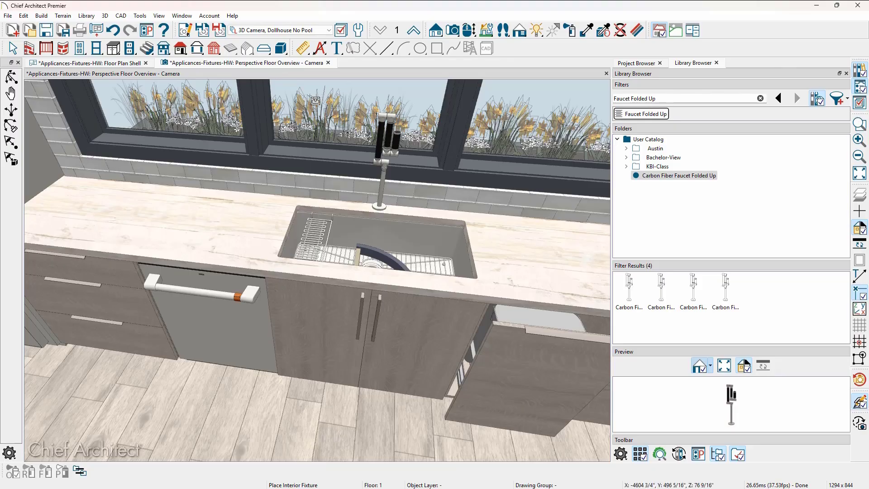
{"action": "mouse_move", "coordinate": [381, 170]}
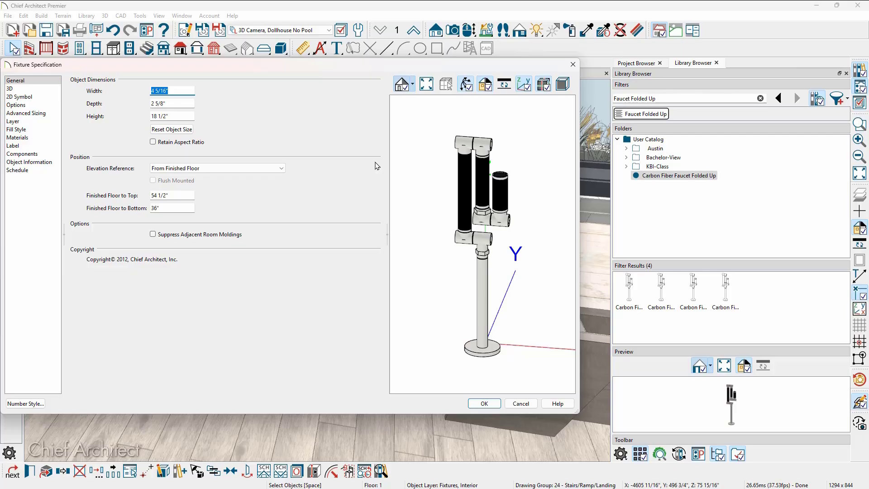
{"action": "mouse_move", "coordinate": [123, 100]}
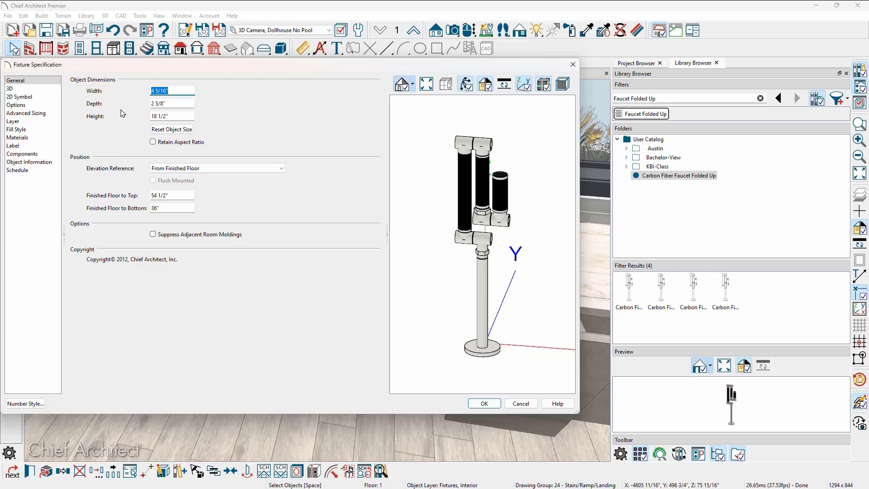
{"action": "mouse_move", "coordinate": [109, 146]}
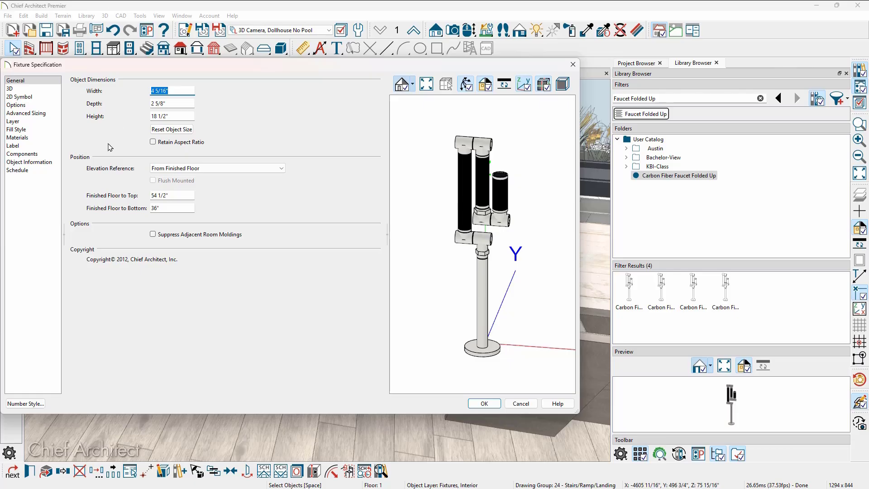
{"action": "mouse_move", "coordinate": [210, 210]}
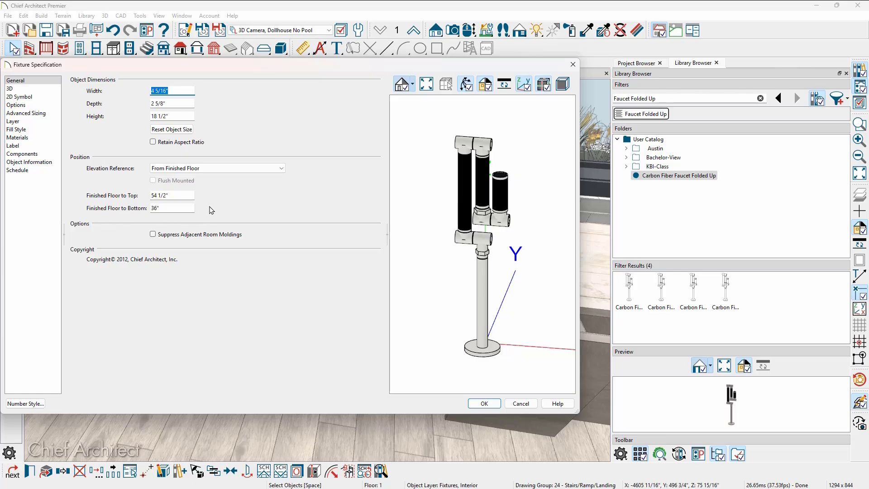
{"action": "mouse_move", "coordinate": [214, 205]}
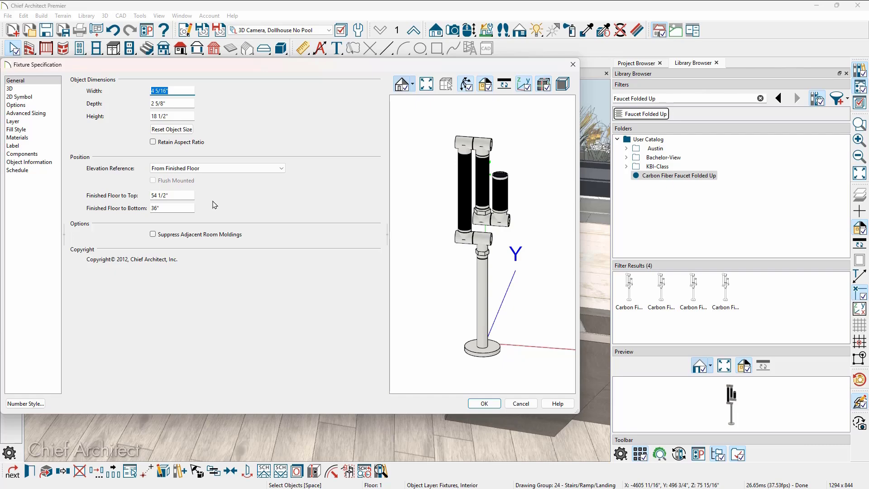
{"action": "mouse_move", "coordinate": [162, 189]}
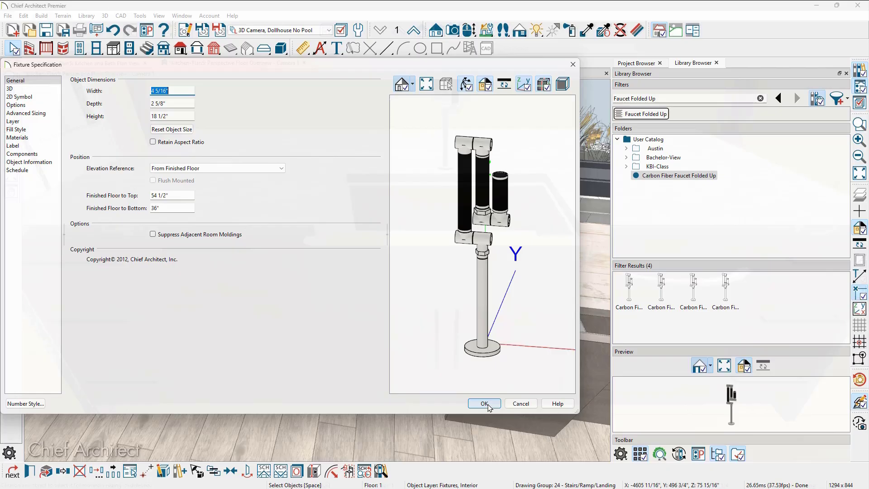
{"action": "left_click", "coordinate": [482, 403]}
{"action": "type", "text": "MD30TE"}
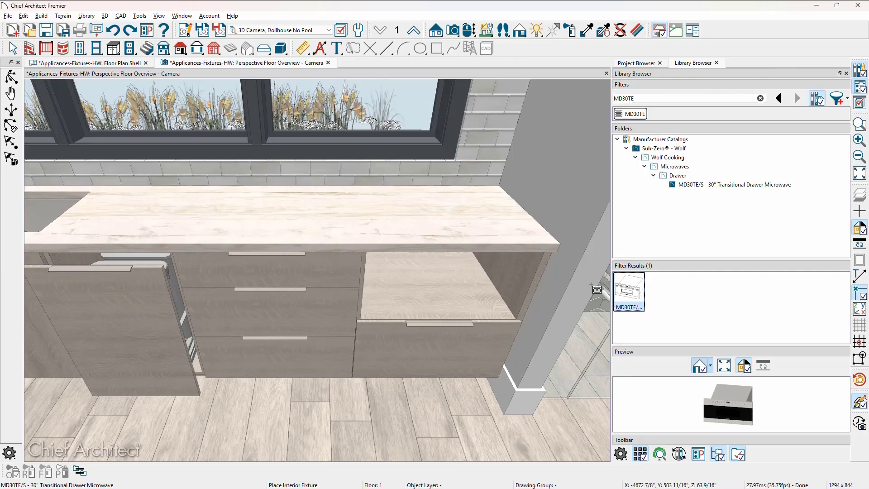
{"action": "mouse_move", "coordinate": [328, 294]}
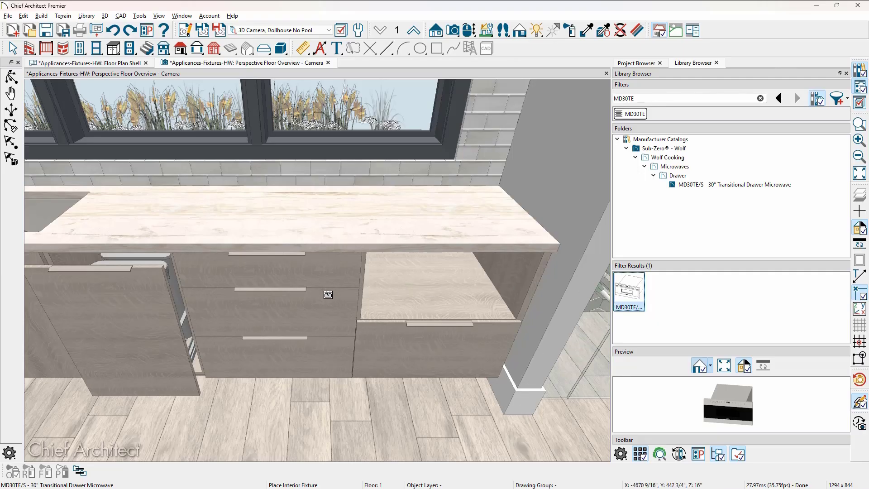
Open the specifications of the base cabinet holding the MD30TE drawer microwave
{"action": "left_click", "coordinate": [327, 294]}
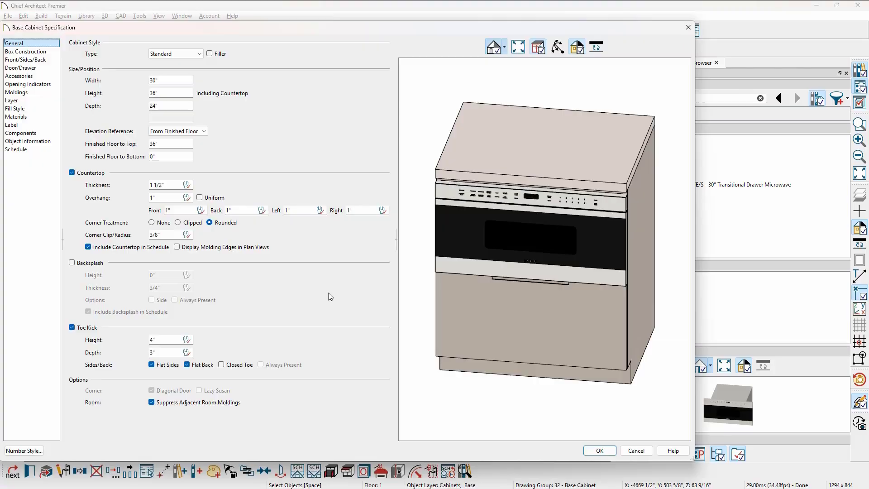
Set the drawer microwave's Item Height in the cabinet front to 15 1/8"
{"action": "left_click", "coordinate": [26, 60]}
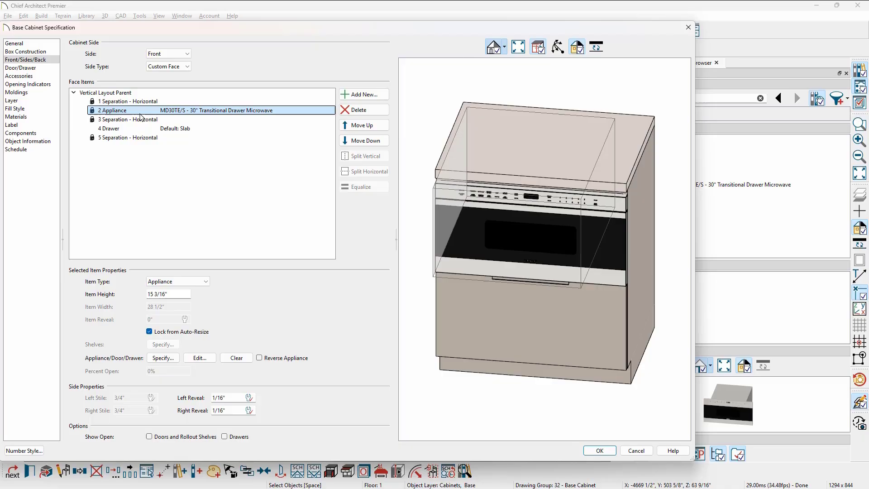
{"action": "mouse_move", "coordinate": [183, 116]}
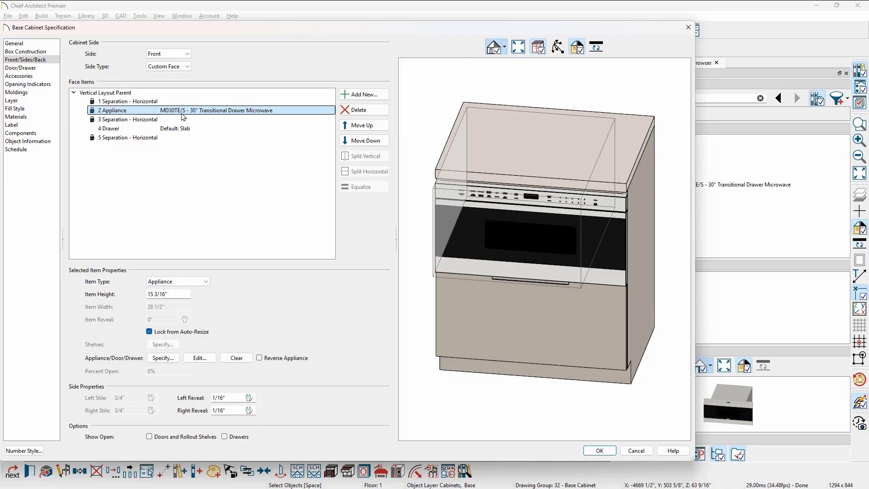
{"action": "mouse_move", "coordinate": [118, 300]}
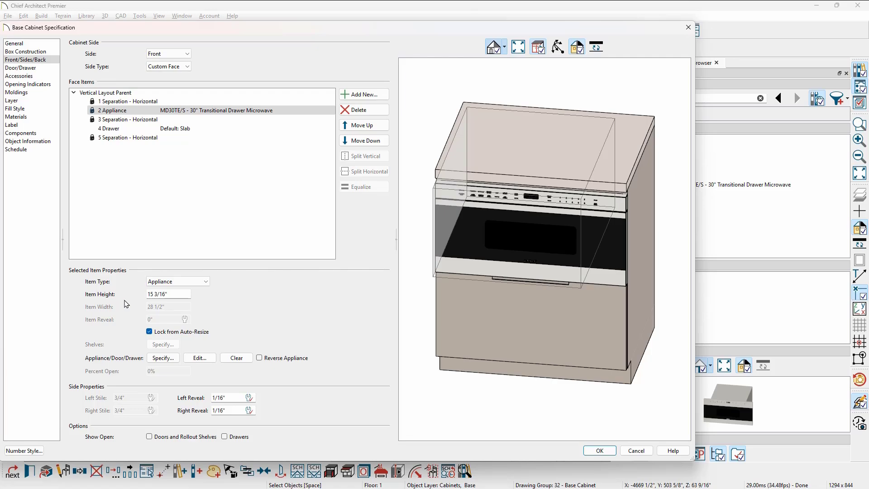
{"action": "left_click", "coordinate": [168, 293]}
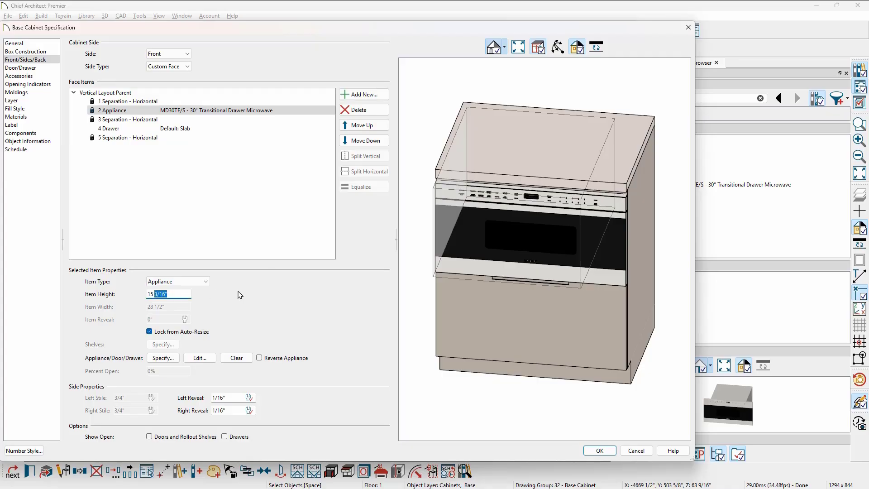
{"action": "type", "text": "15.1"}
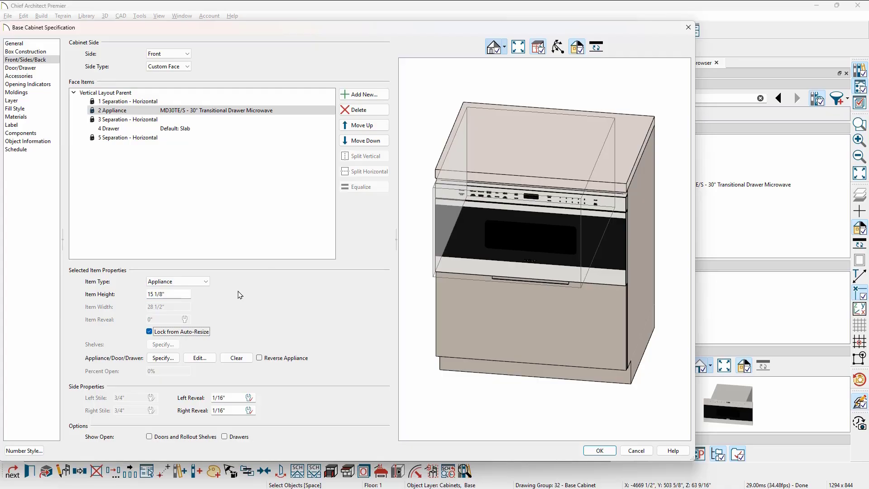
{"action": "mouse_move", "coordinate": [599, 450]}
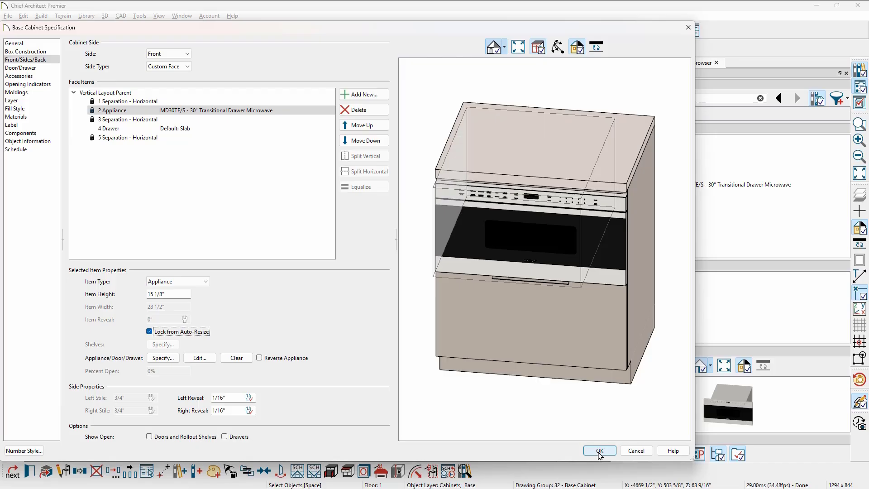
Give the second base cabinet's empty top appliance opening an Item Height of 15 1/8"
{"action": "left_click", "coordinate": [599, 449]}
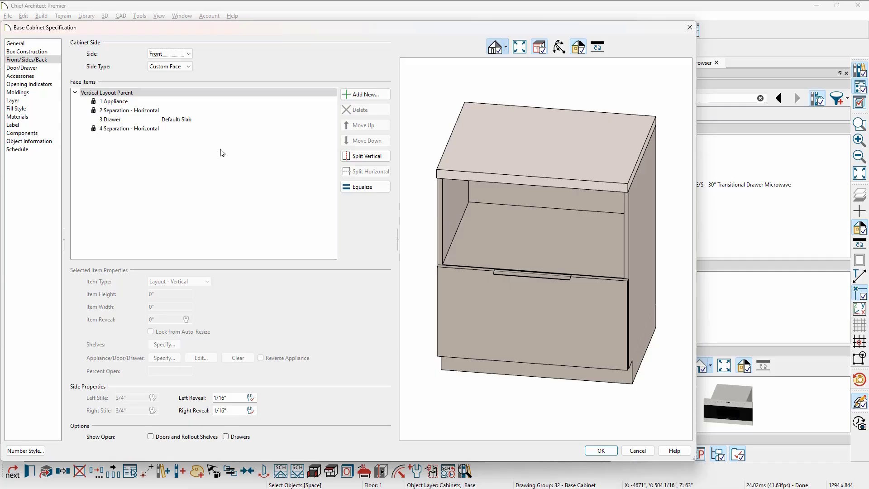
{"action": "left_click", "coordinate": [116, 100]}
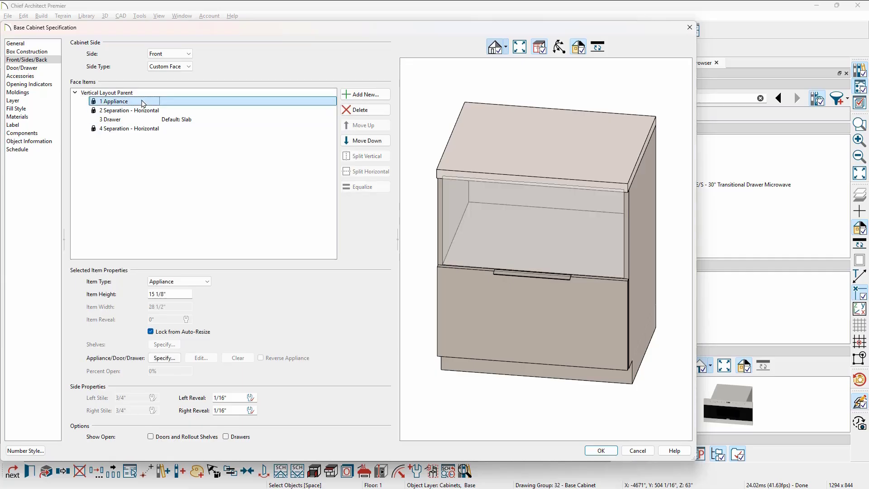
{"action": "mouse_move", "coordinate": [139, 302]}
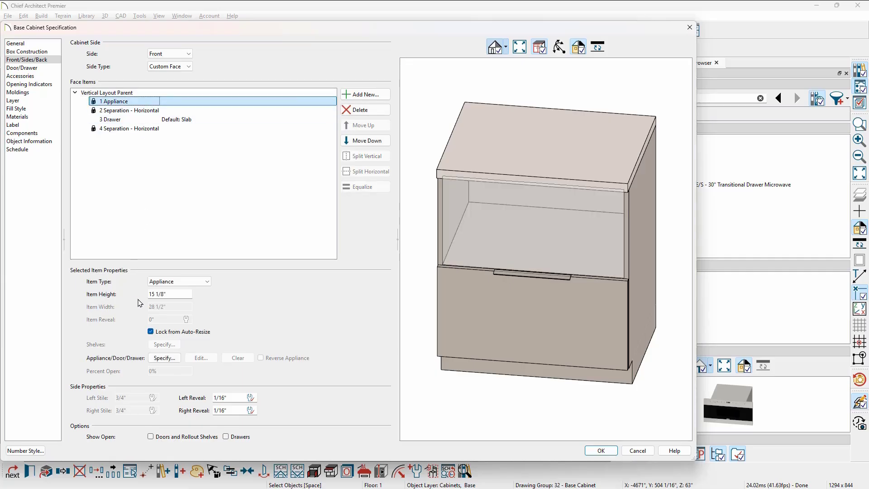
{"action": "left_click", "coordinate": [600, 449]}
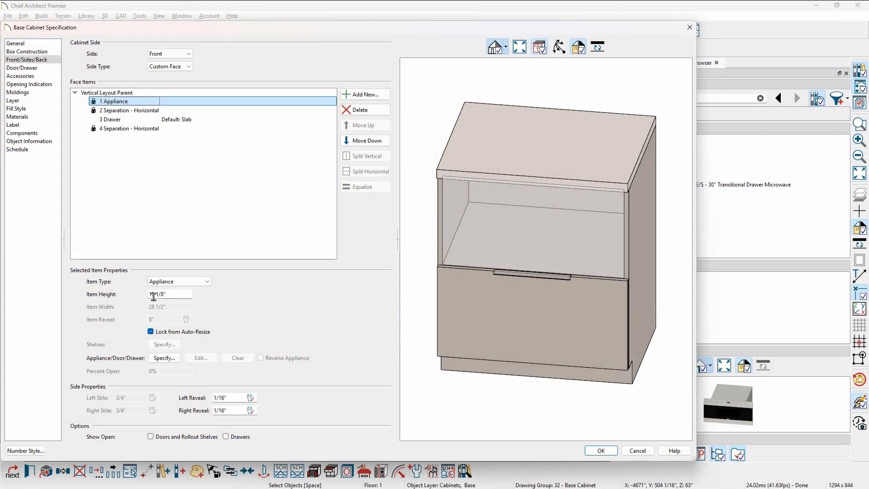
{"action": "type", "text": "15 1/8"}
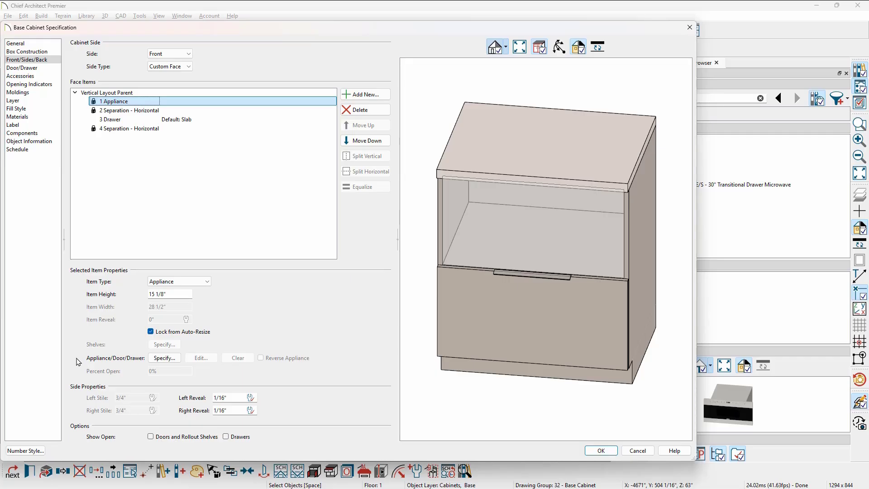
{"action": "mouse_move", "coordinate": [139, 365]}
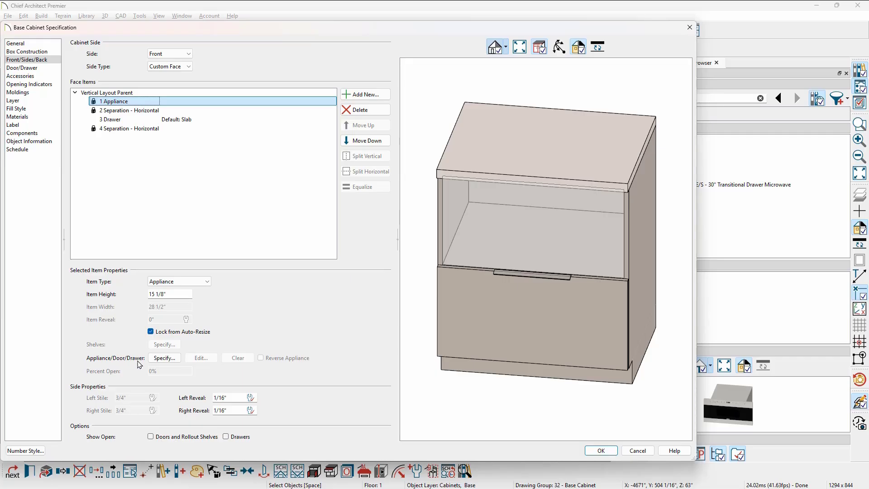
Fill the opening with the MD30TE drawer microwave from the library and apply the cabinet changes
{"action": "left_click", "coordinate": [164, 358]}
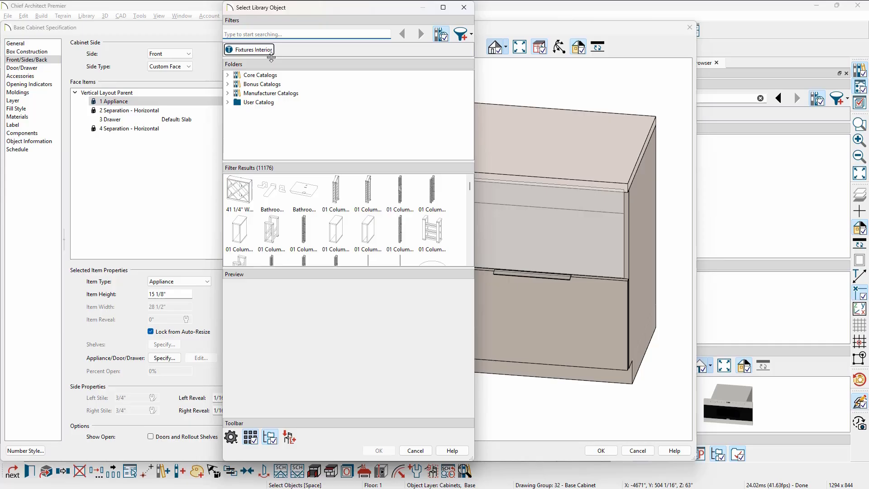
{"action": "type", "text": "MD30TE"}
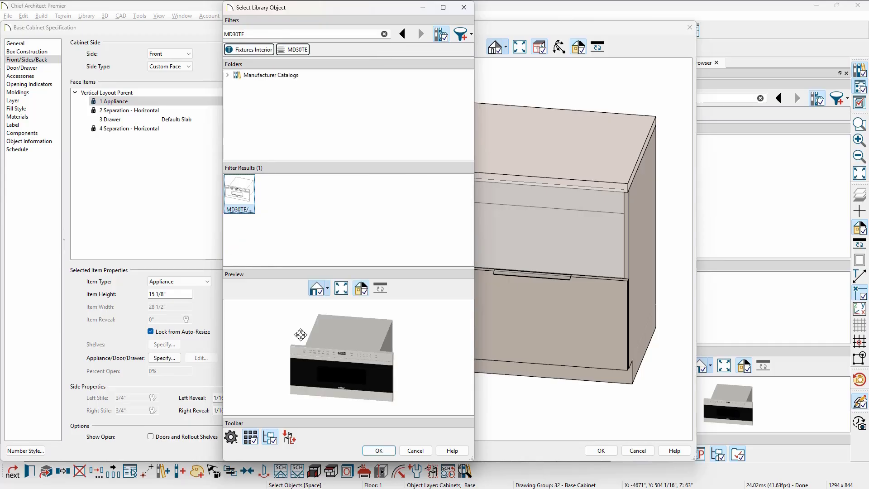
{"action": "left_click", "coordinate": [378, 450]}
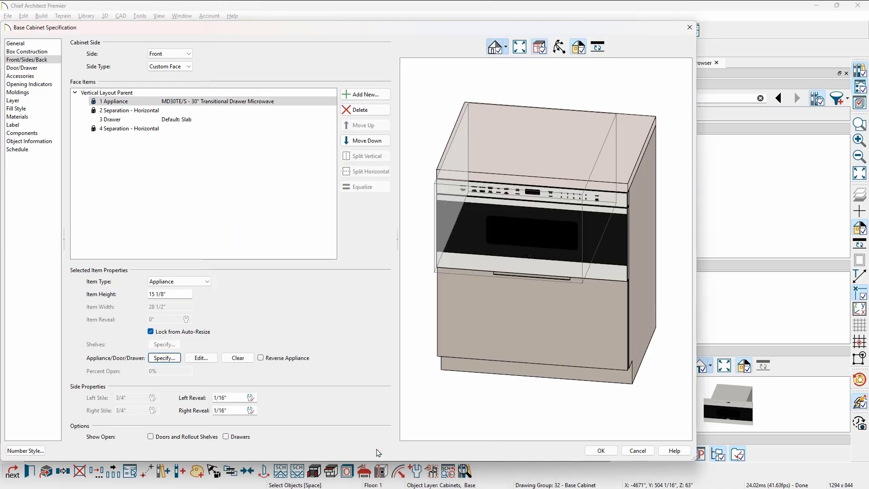
{"action": "left_click", "coordinate": [600, 450]}
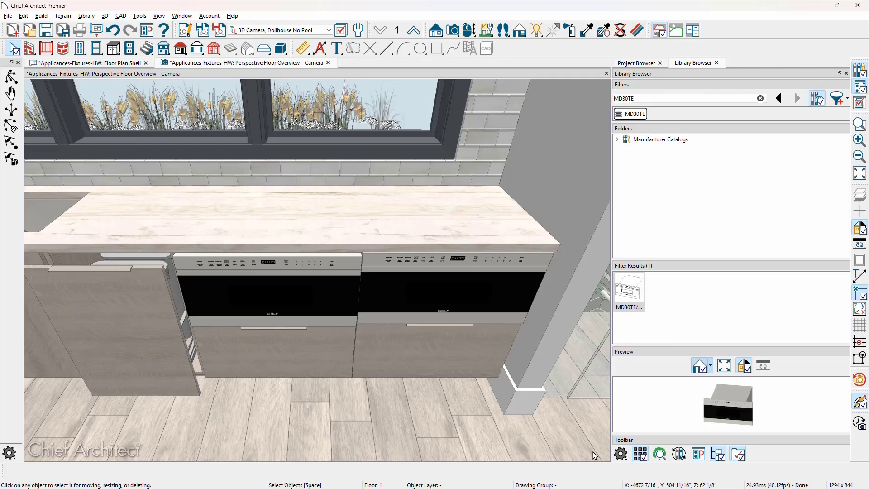
{"action": "mouse_move", "coordinate": [385, 313]}
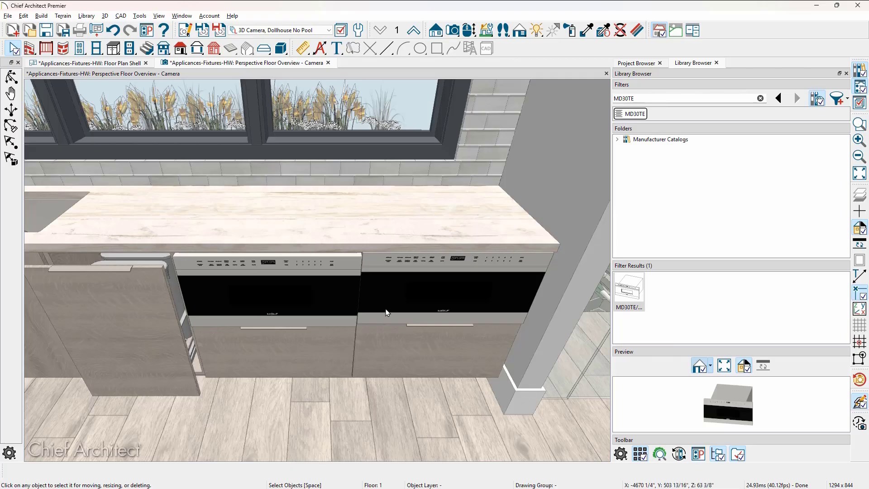
{"action": "mouse_move", "coordinate": [328, 295]}
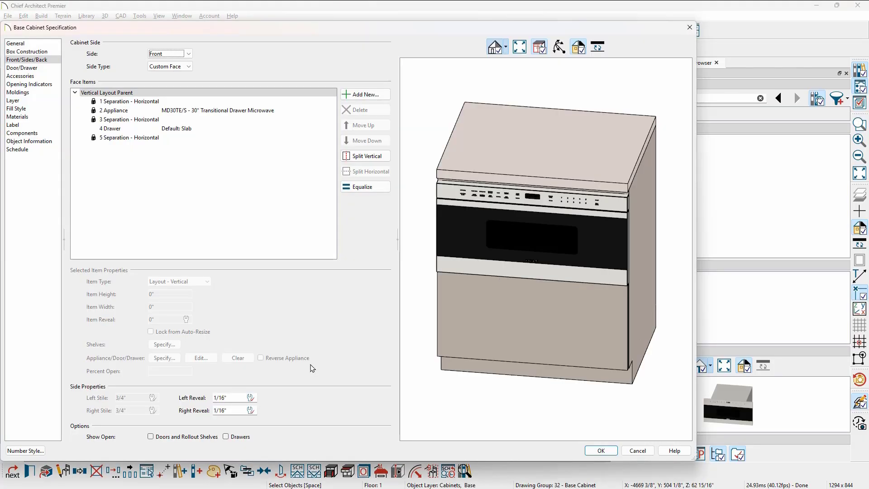
Delete the horizontal separation above the microwave so it sits directly under the countertop
{"action": "left_click", "coordinate": [116, 110]}
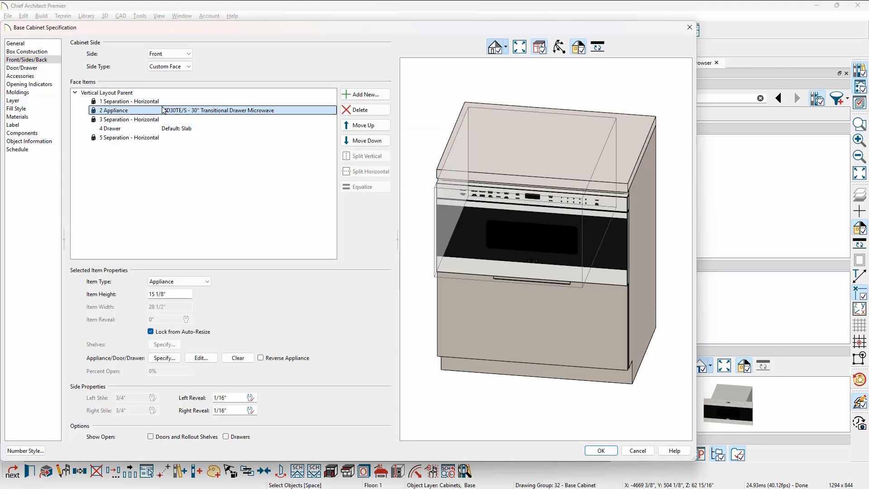
{"action": "left_click", "coordinate": [130, 101]}
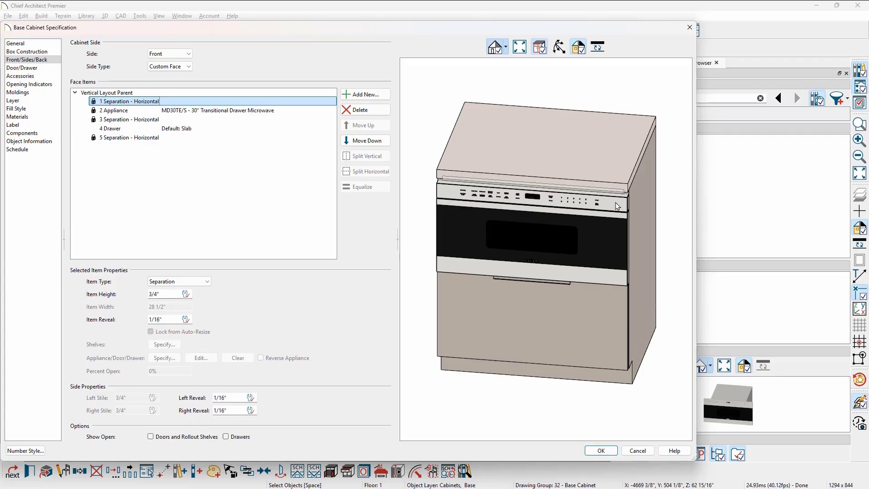
{"action": "left_click", "coordinate": [108, 92]}
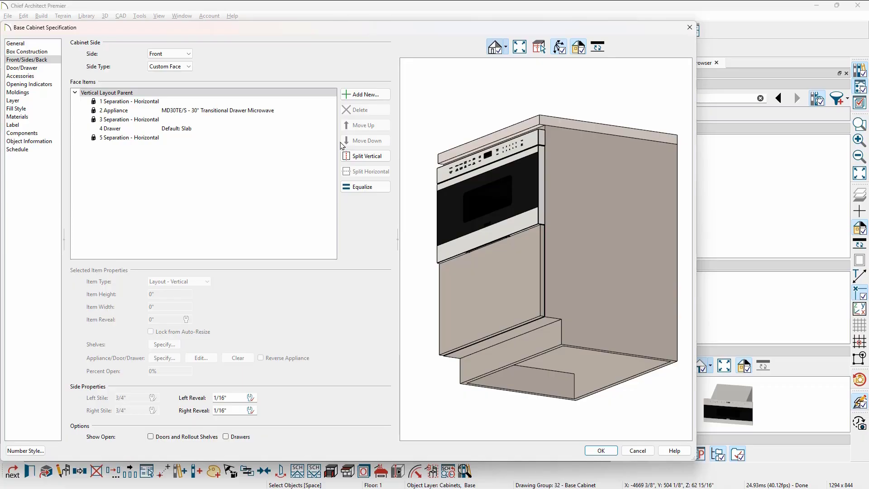
{"action": "left_click", "coordinate": [364, 110]}
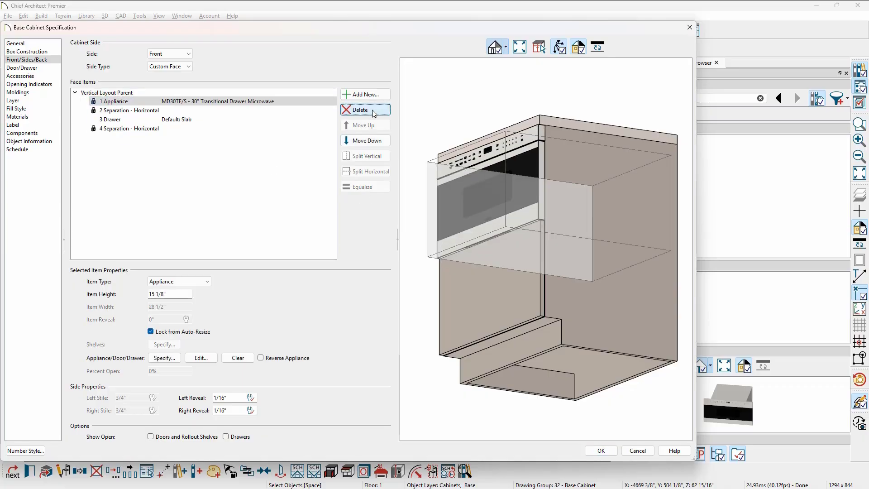
{"action": "mouse_move", "coordinate": [600, 449]}
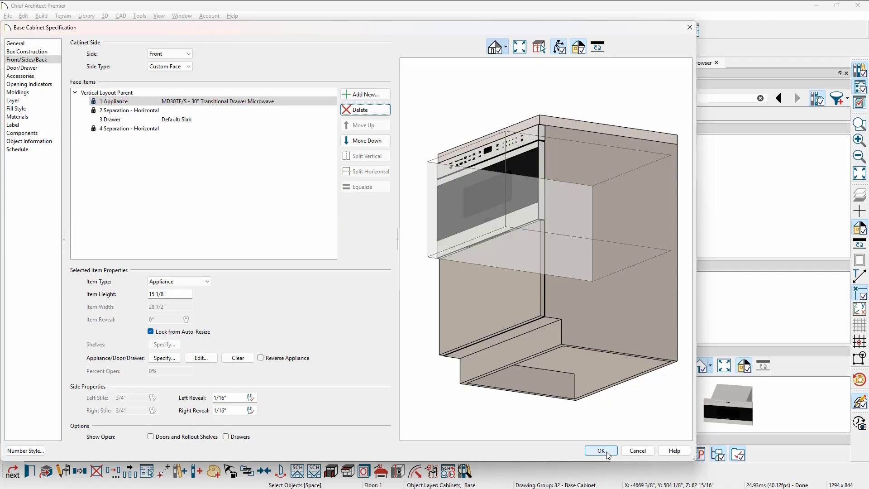
{"action": "left_click", "coordinate": [600, 450]}
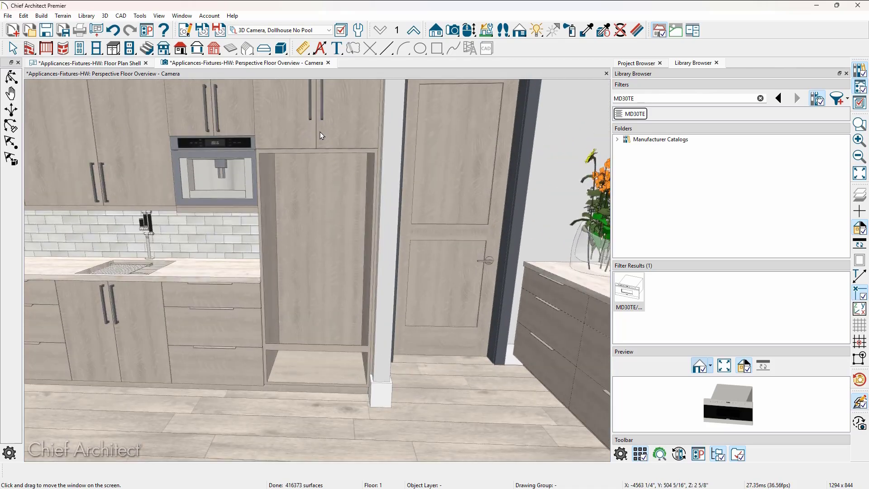
Select the tall cabinet beside the wall oven to bring up its Full Height Cabinet Specification
{"action": "left_click_drag", "start_coordinate": [319, 135], "coordinate": [326, 133]}
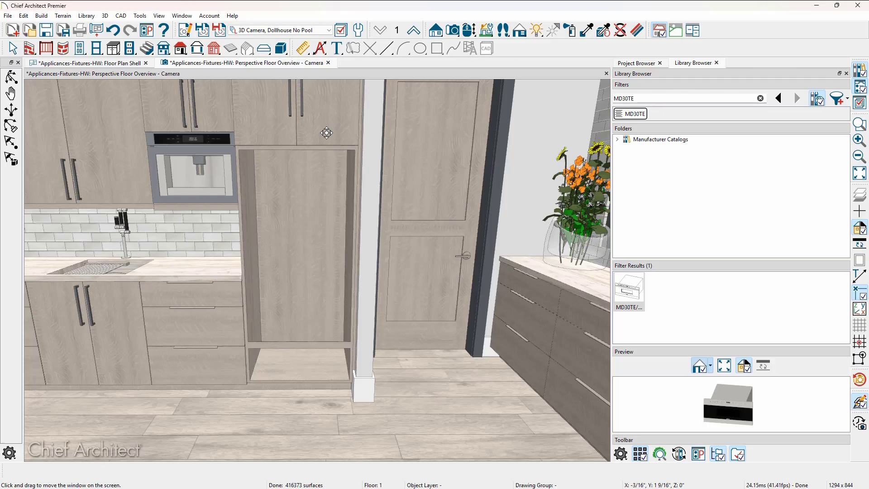
{"action": "left_click", "coordinate": [628, 290]}
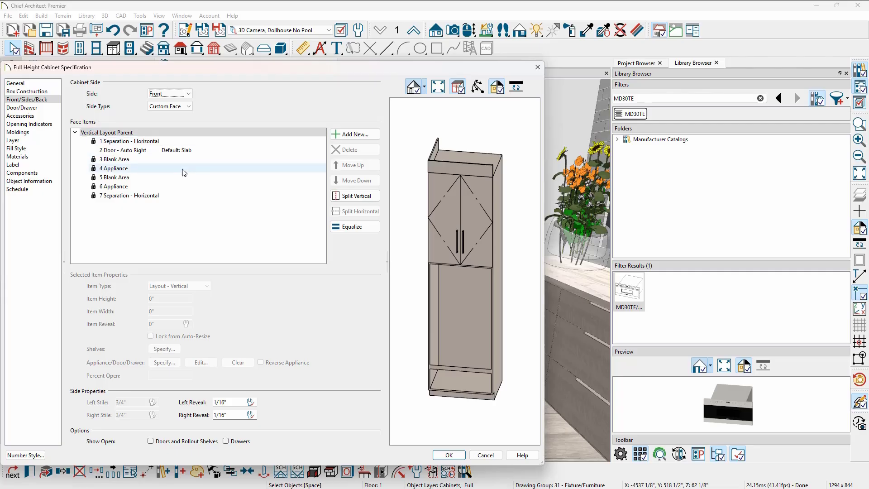
Put the DEWD101 warming drawer from the library into the tall cabinet's lower appliance slot
{"action": "left_click", "coordinate": [128, 169]}
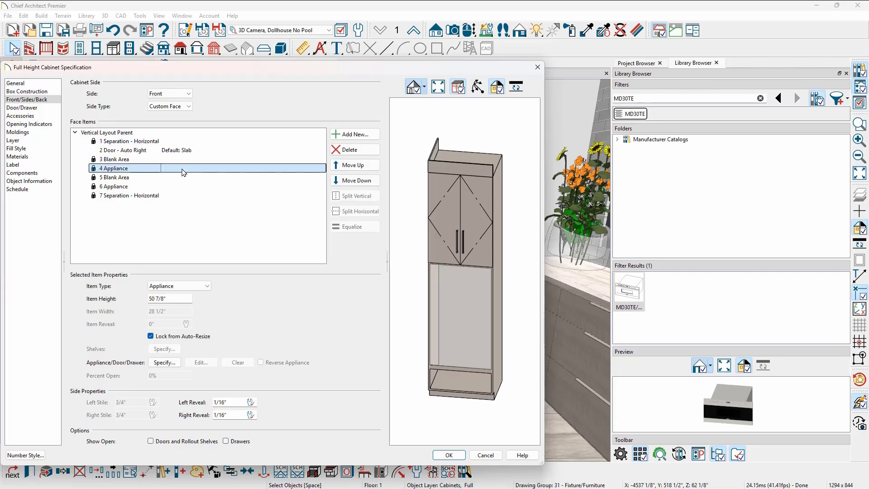
{"action": "left_click", "coordinate": [117, 187]}
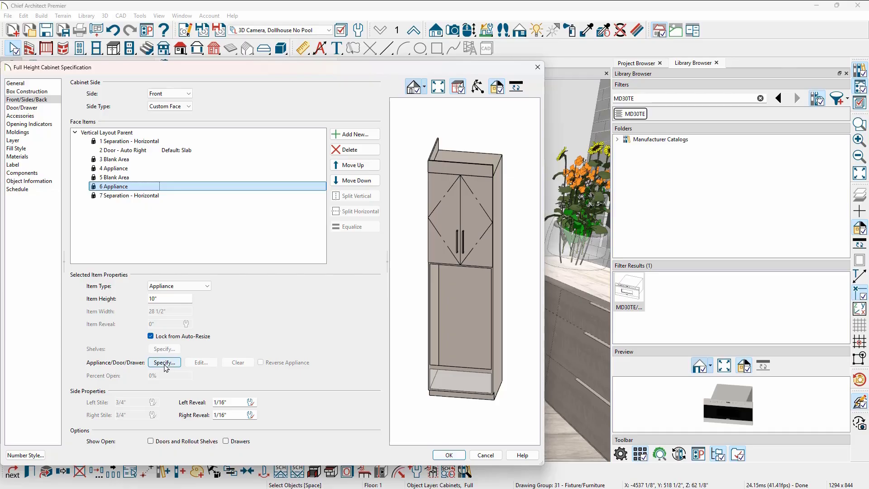
{"action": "left_click", "coordinate": [163, 362]}
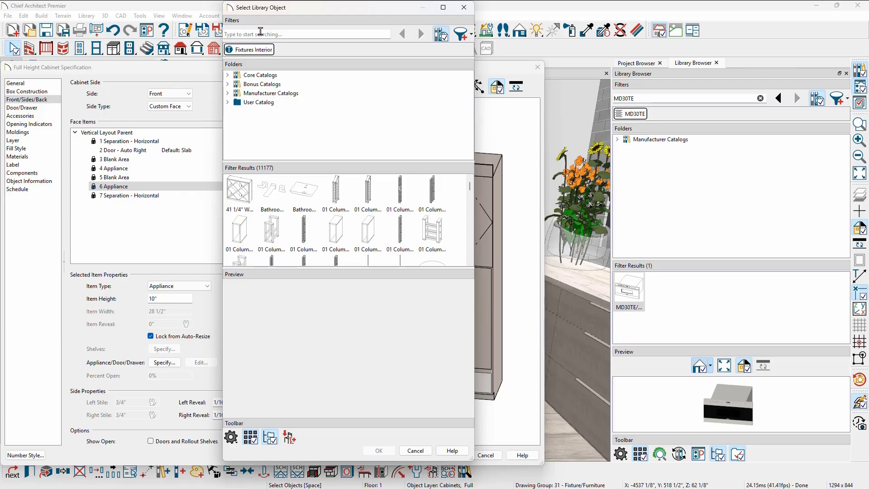
{"action": "type", "text": "DEWD101"}
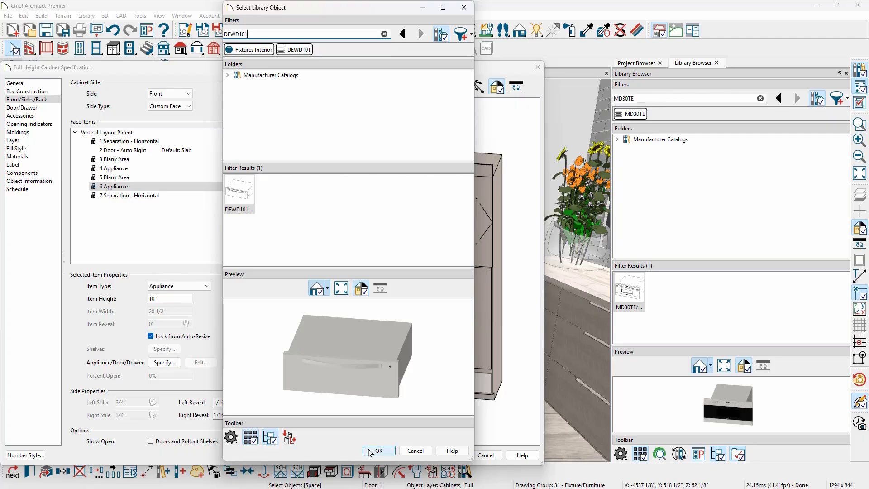
{"action": "left_click", "coordinate": [378, 450]}
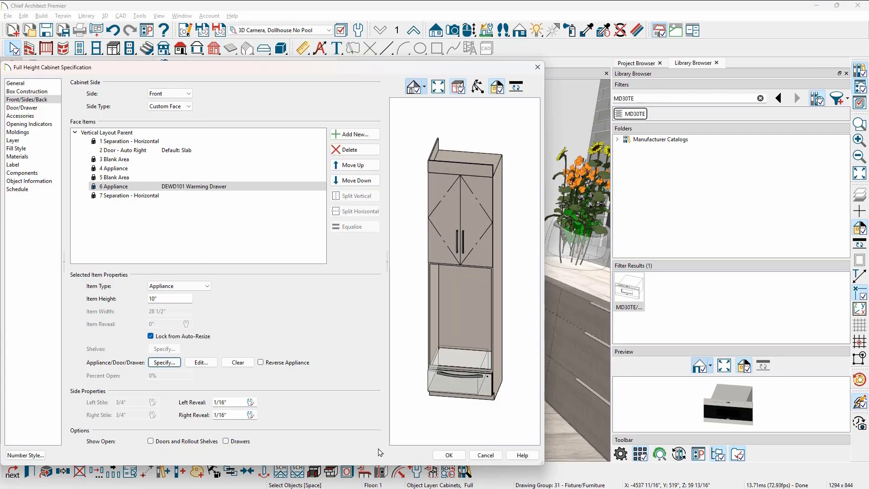
{"action": "mouse_move", "coordinate": [242, 274]}
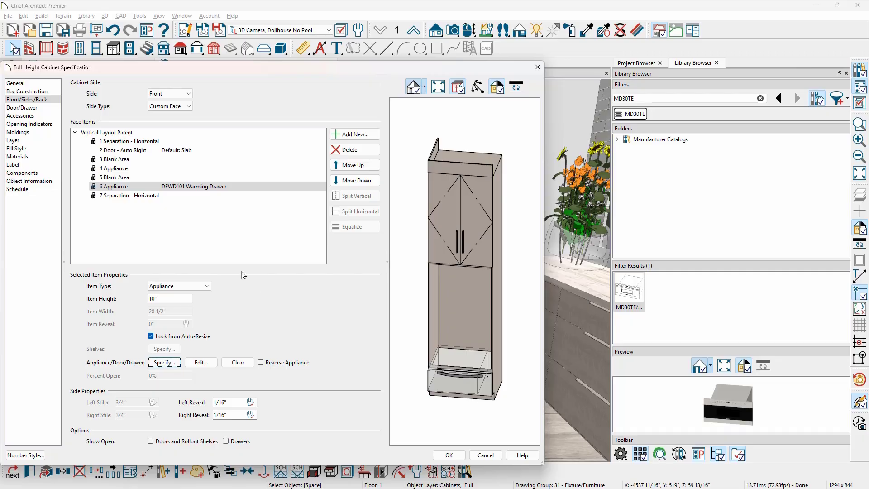
Put the JJW2730DS double wall oven into the upper appliance slot above the warming drawer
{"action": "left_click", "coordinate": [114, 168]}
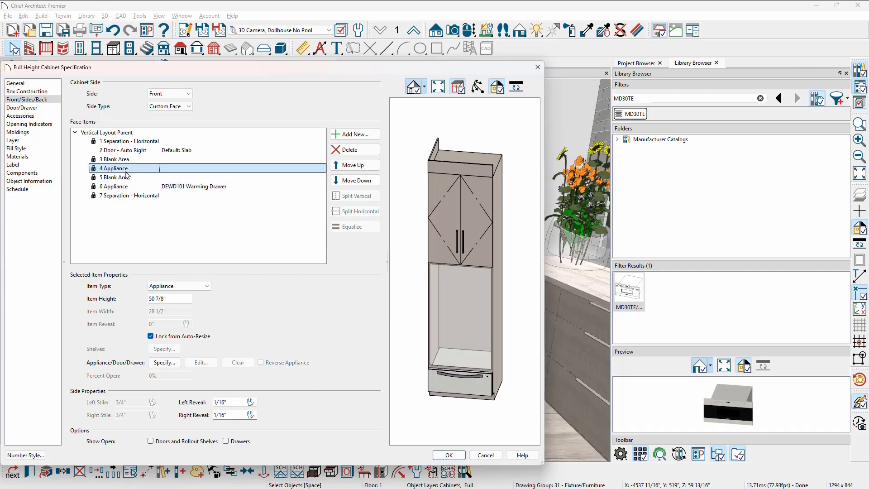
{"action": "mouse_move", "coordinate": [110, 370]}
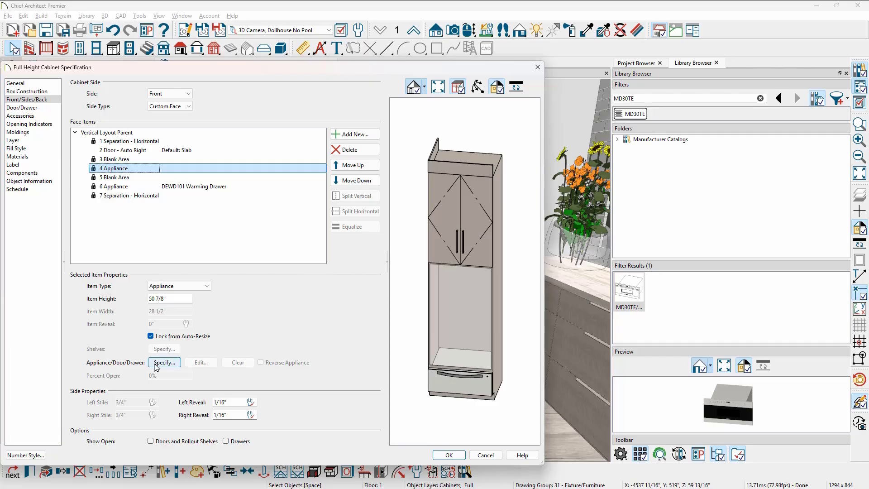
{"action": "left_click", "coordinate": [164, 362]}
{"action": "type", "text": "JJW2730DS"}
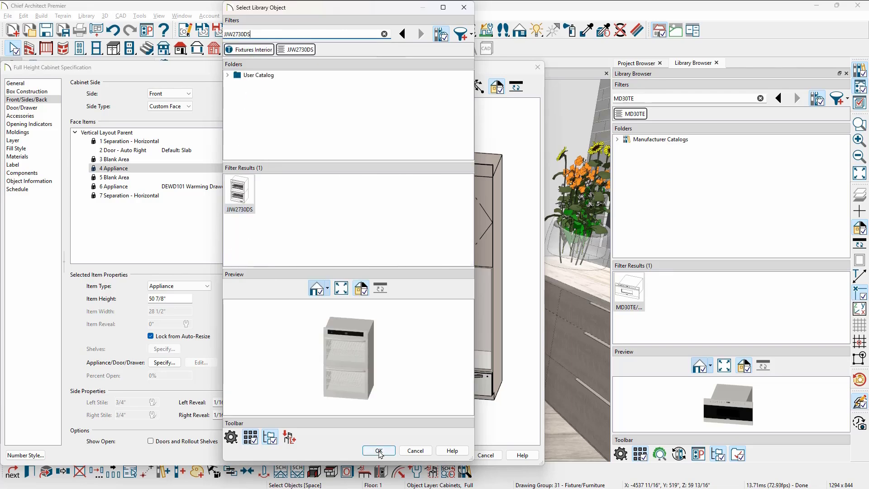
{"action": "left_click", "coordinate": [379, 449]}
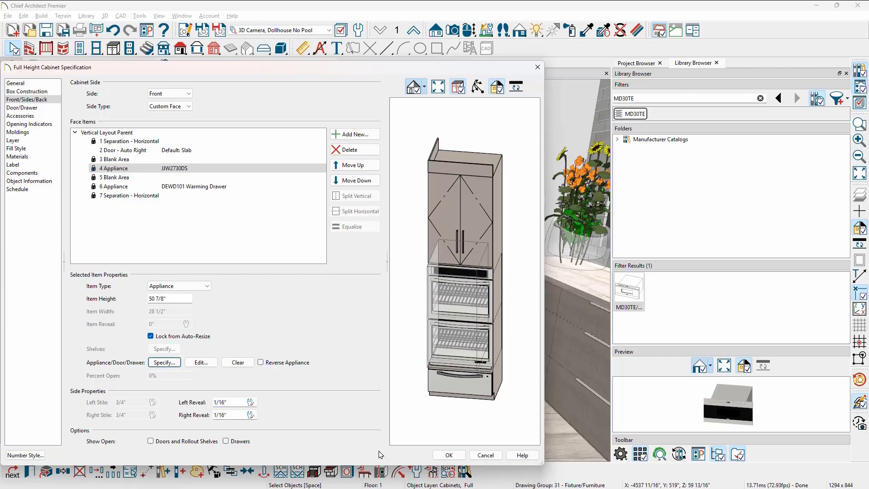
{"action": "left_click", "coordinate": [448, 454]}
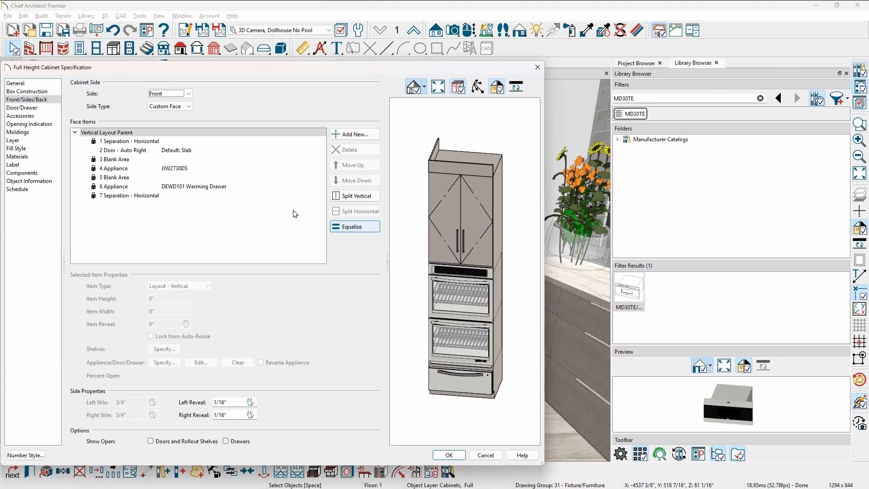
Review the double oven slot and confirm the tall cabinet's face changes to return to the 3D view
{"action": "left_click", "coordinate": [119, 168]}
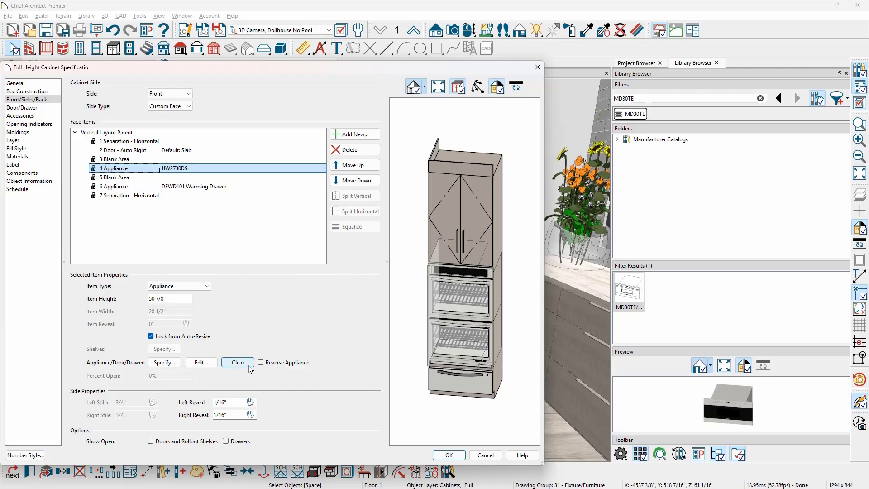
{"action": "left_click", "coordinate": [448, 454]}
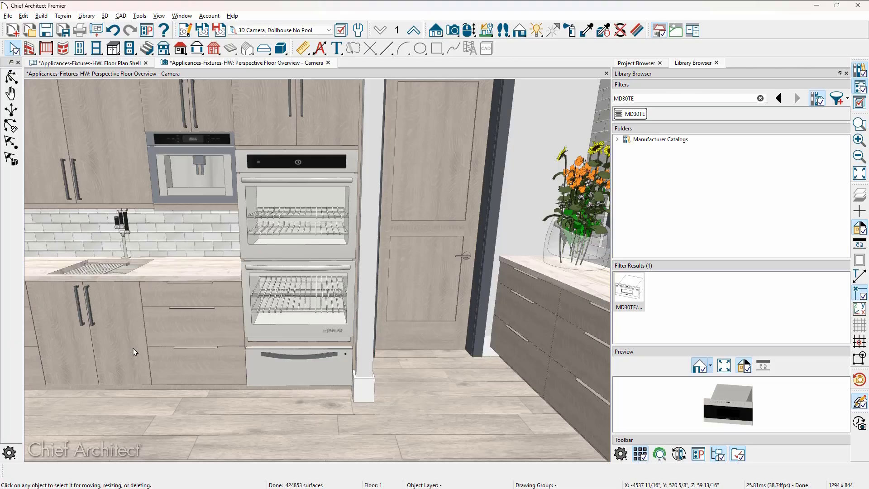
{"action": "mouse_move", "coordinate": [116, 317]}
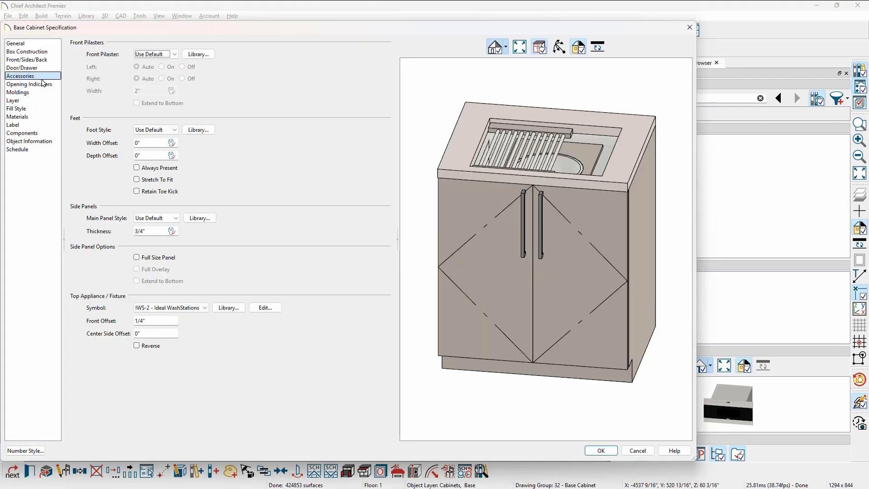
{"action": "mouse_move", "coordinate": [83, 305]}
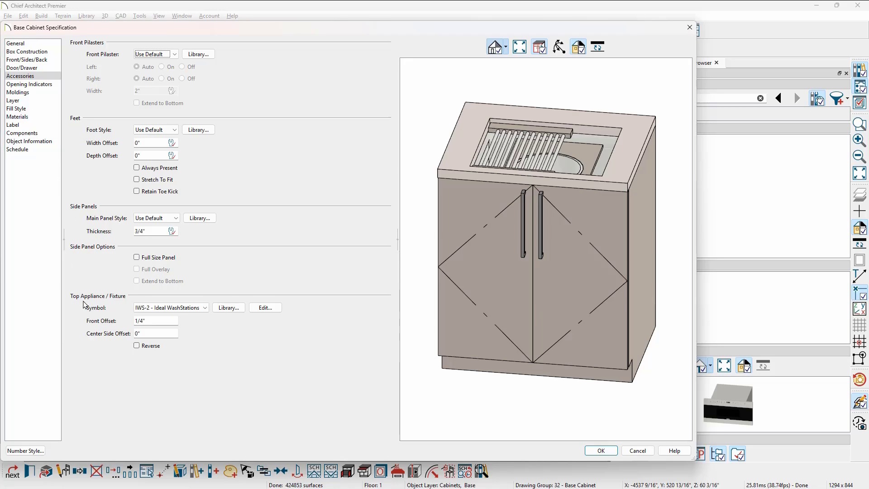
{"action": "mouse_move", "coordinate": [120, 312]}
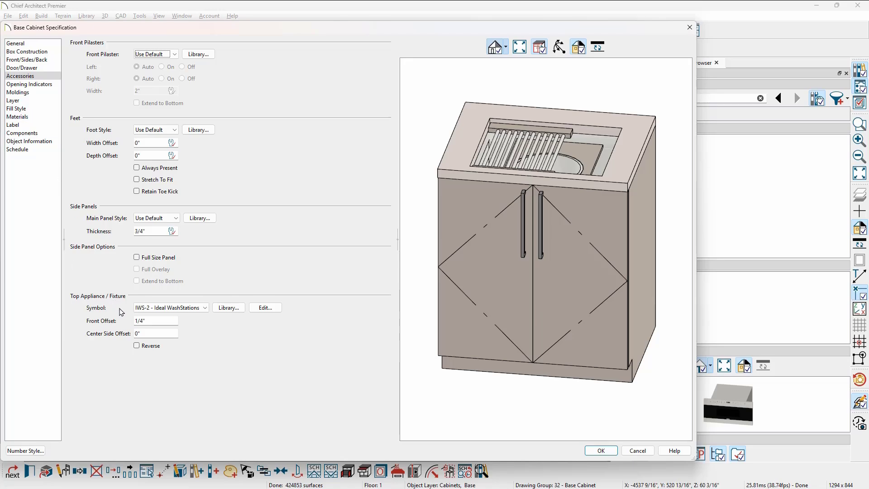
{"action": "left_click", "coordinate": [204, 308]}
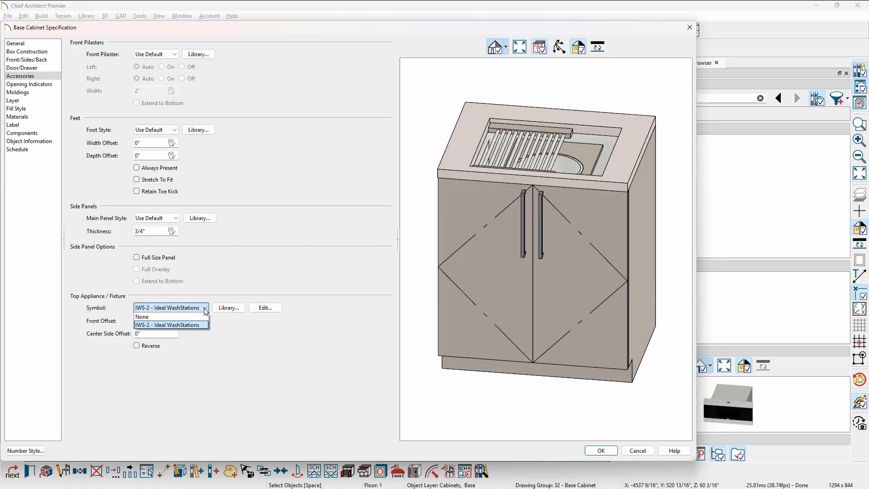
{"action": "left_click", "coordinate": [142, 317]}
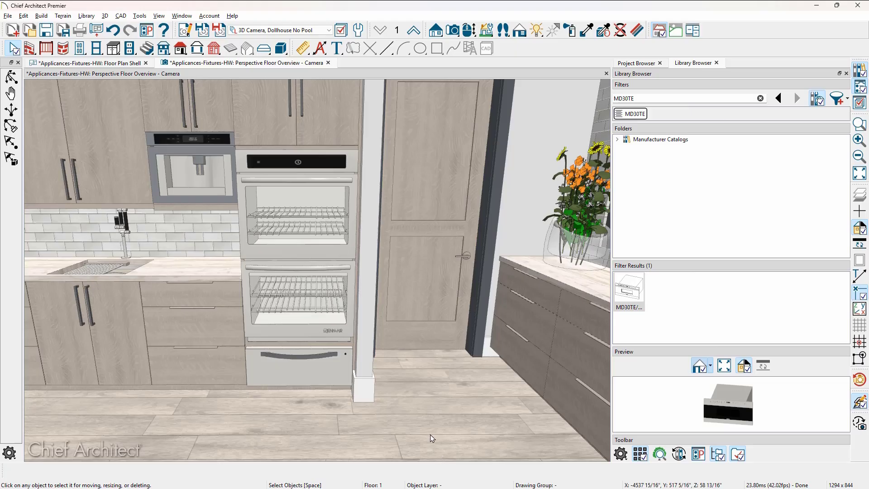
{"action": "left_click", "coordinate": [100, 266]}
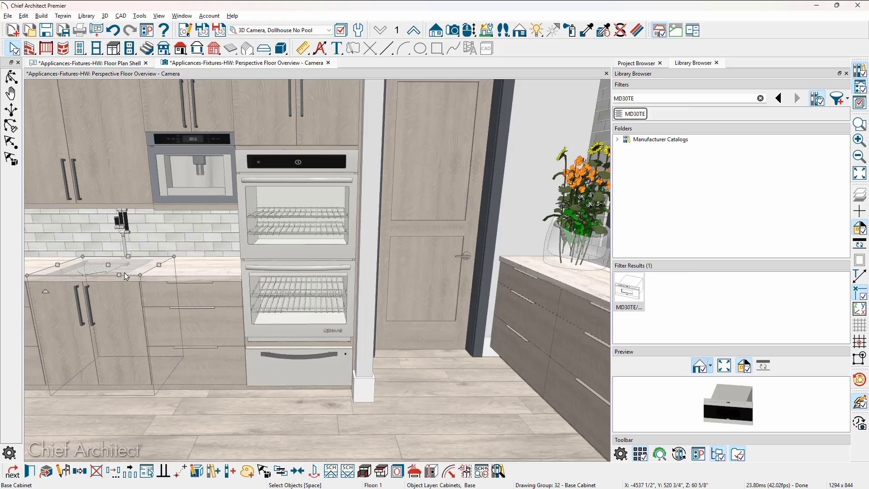
{"action": "left_click", "coordinate": [119, 275]}
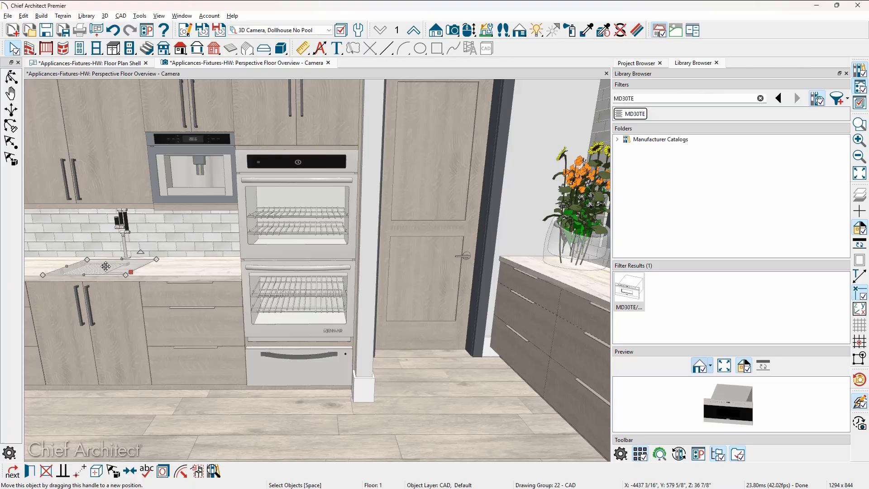